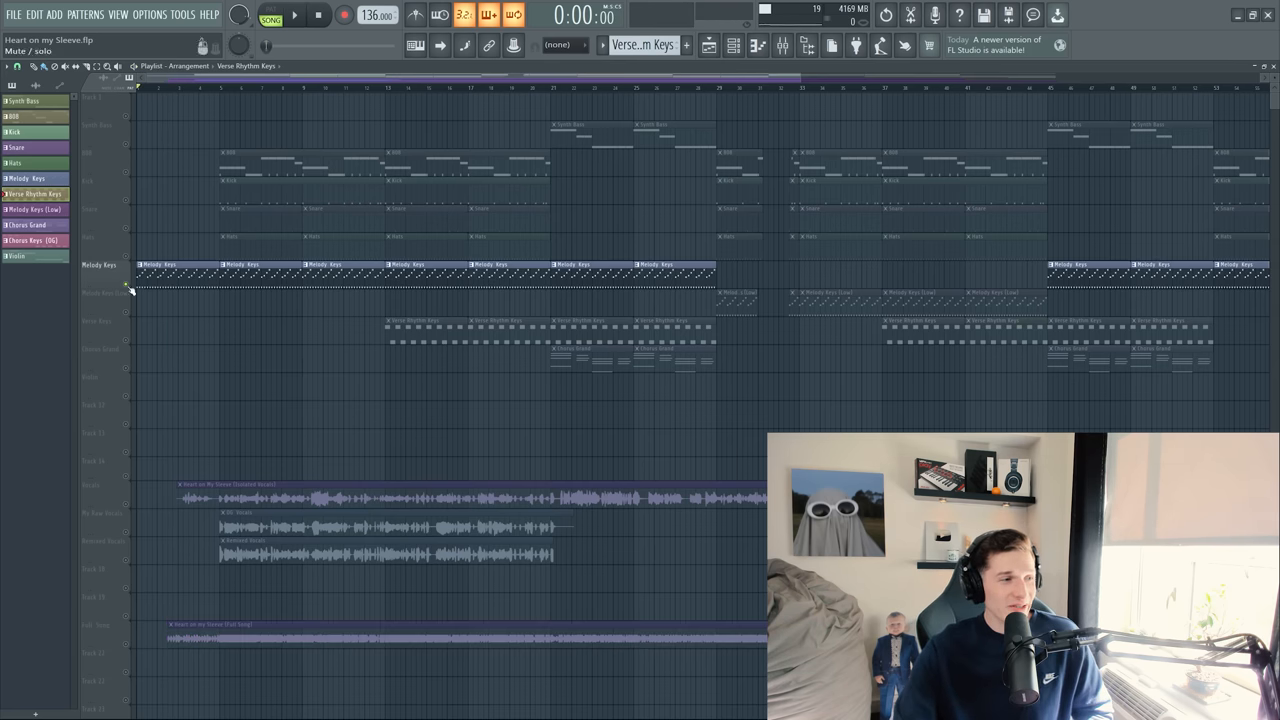
- Open the Melody Keys clip in the Piano roll and browse the channel selector
click(757, 46)
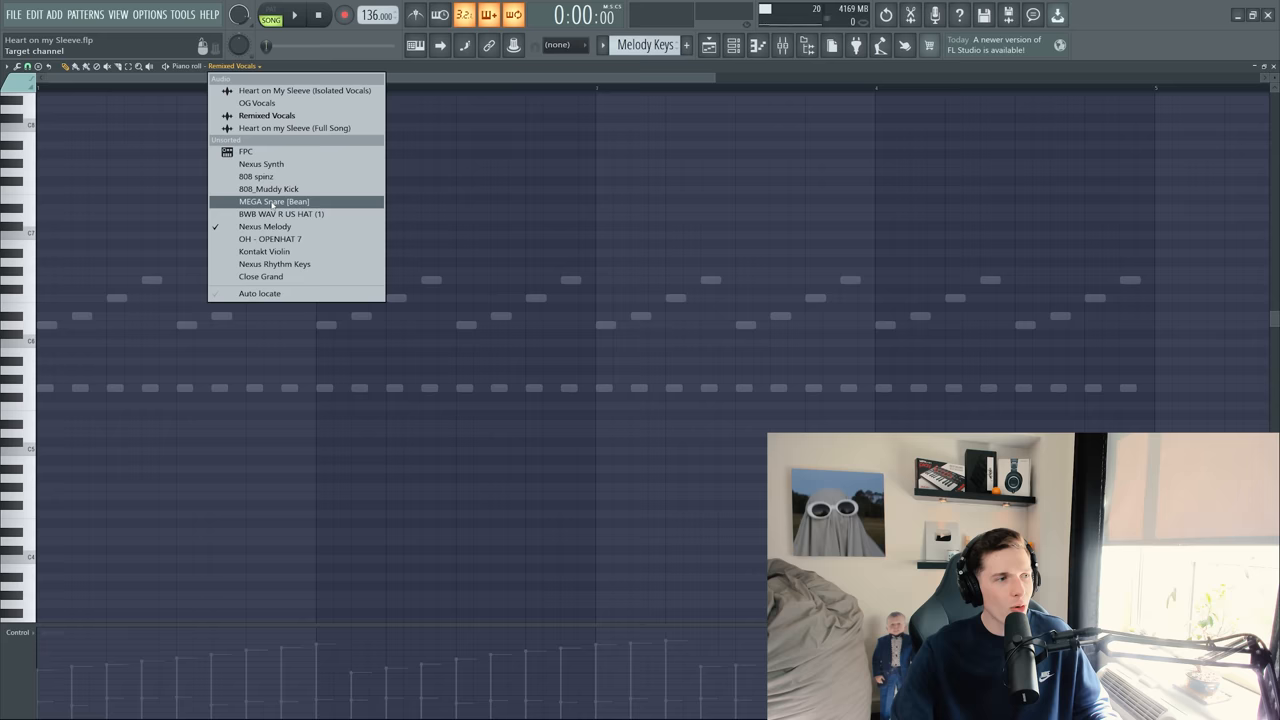
click(265, 226)
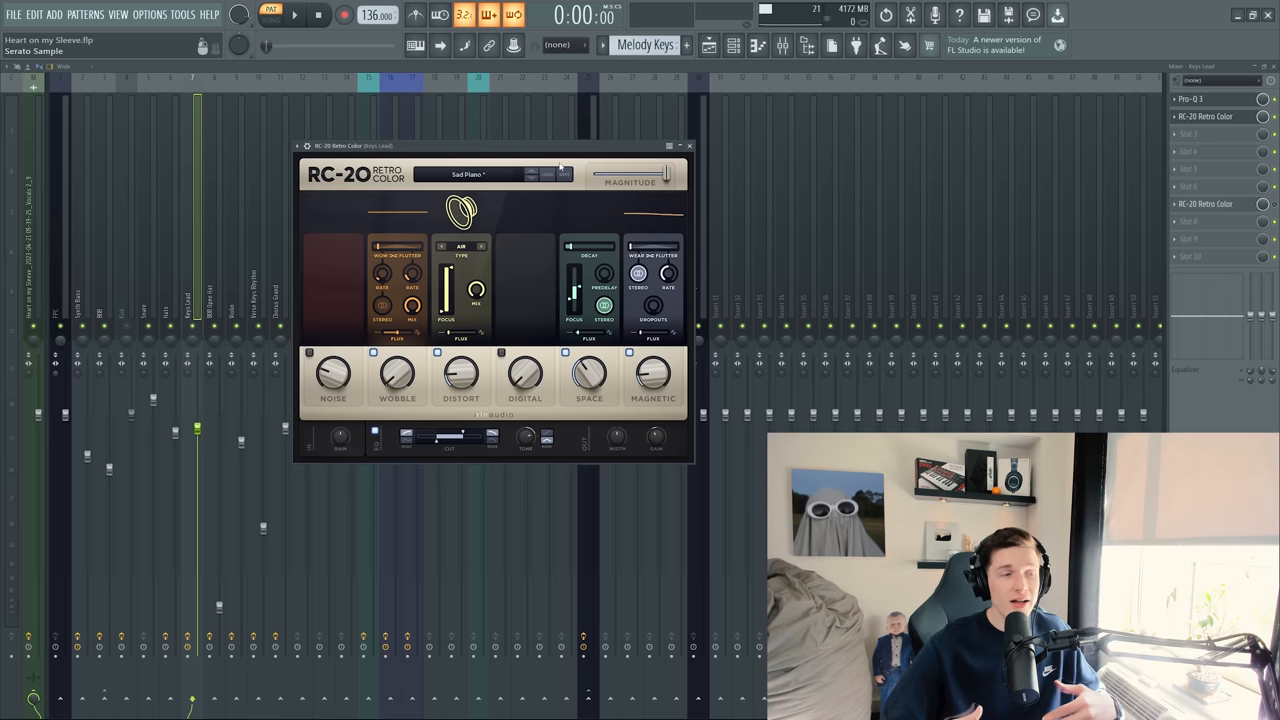
- Play the RC-20-colored melody keys with their Melody Keys (Low) layer, then stop
click(294, 14)
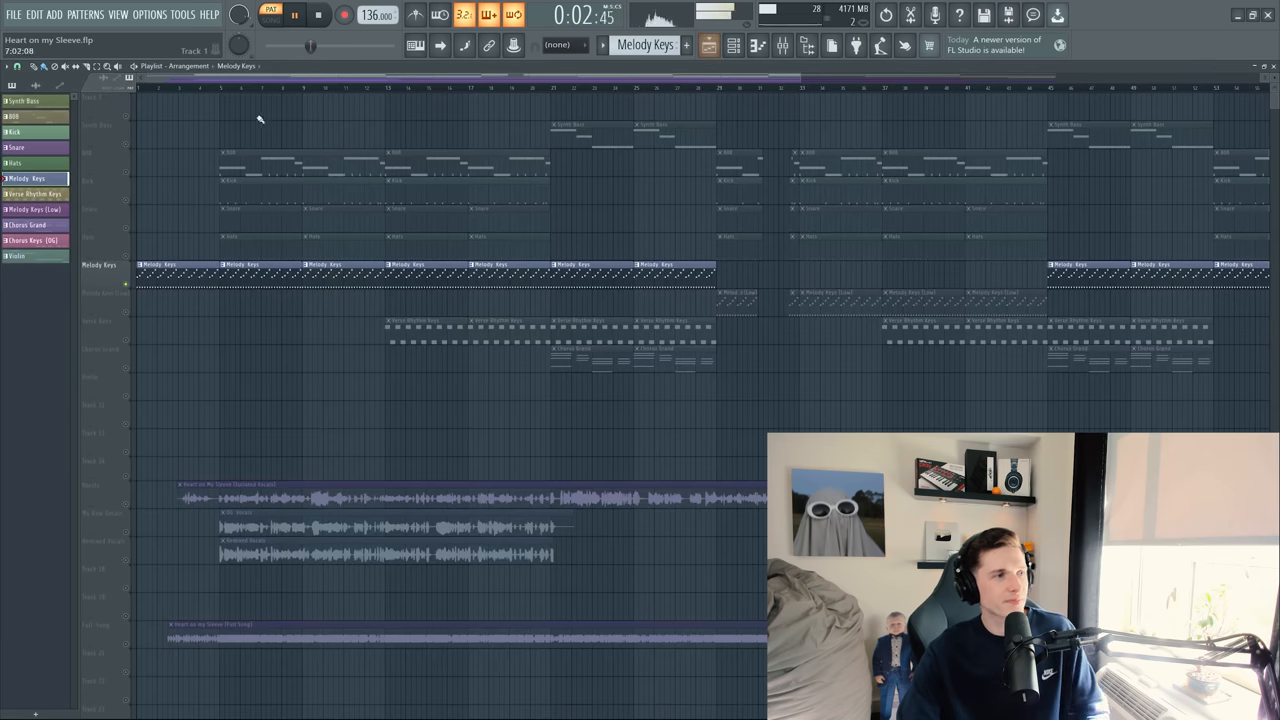
click(318, 14)
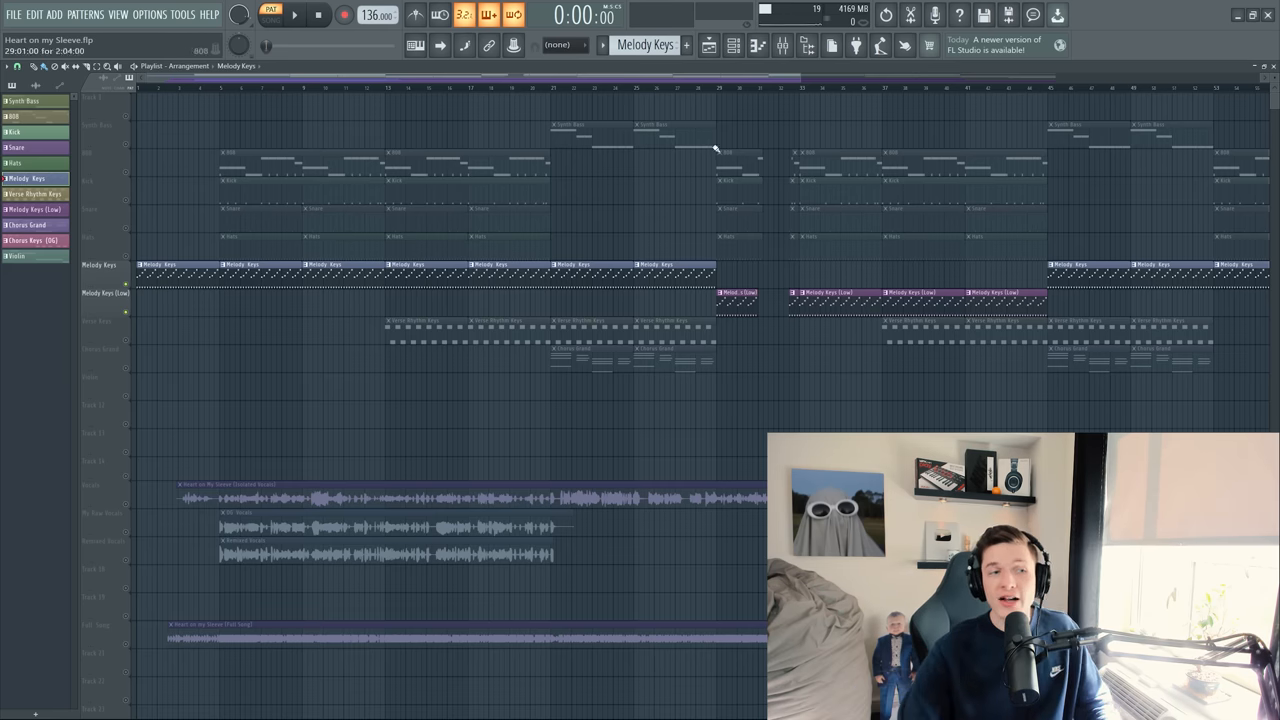
- Hear the Verse Rhythm Keys through Pro-Q 3 and Fruity Reeverb 2 in the Playlist
click(294, 14)
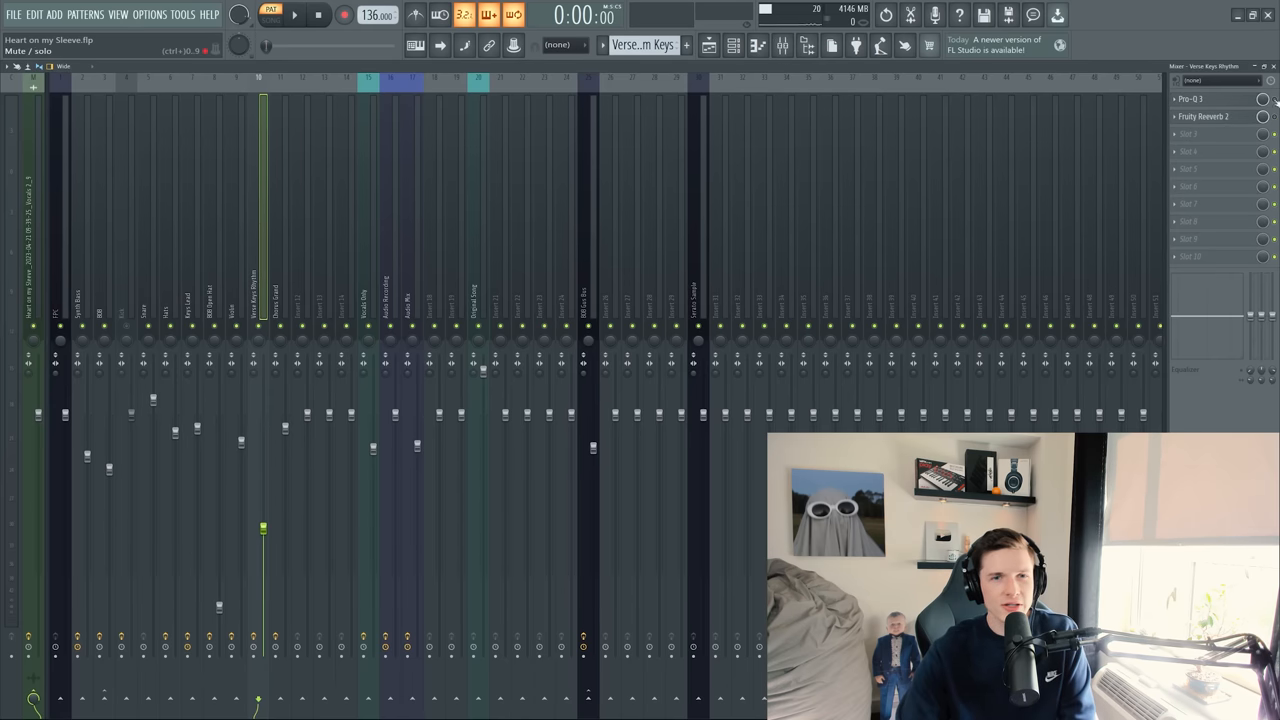
click(294, 14)
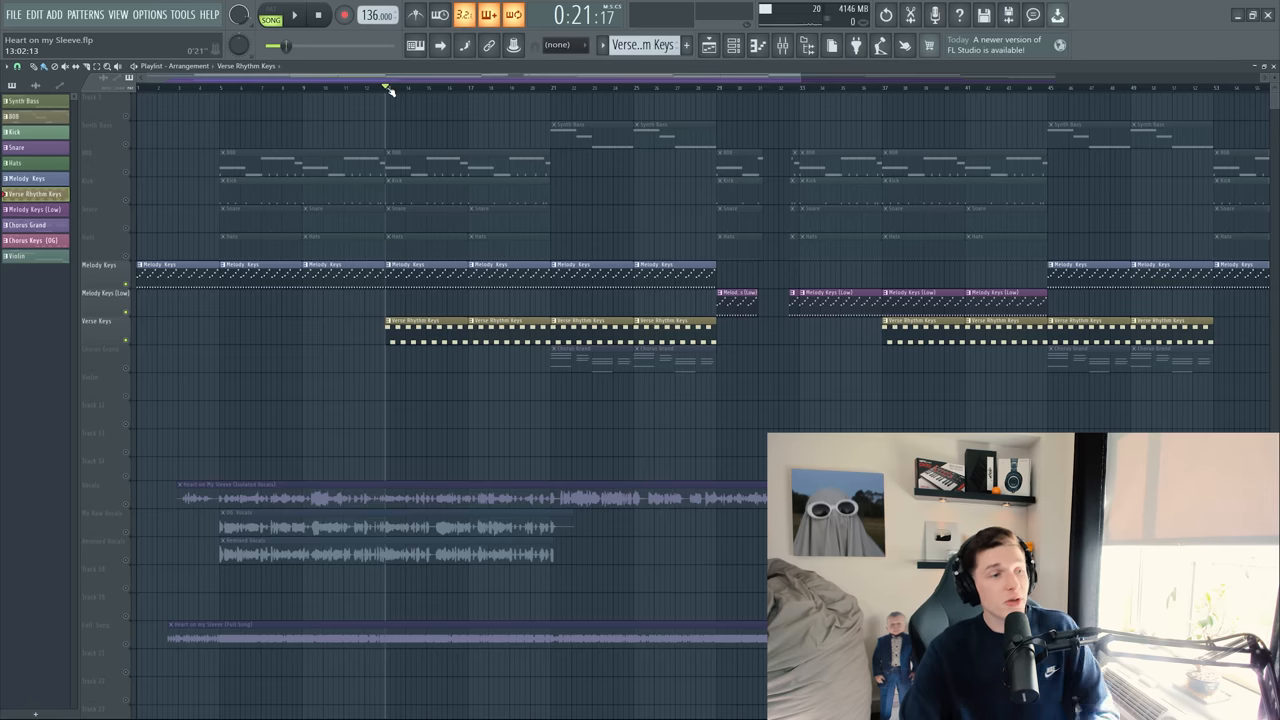
- Play the opening drums and keys from the Playlist start, then stop
click(294, 14)
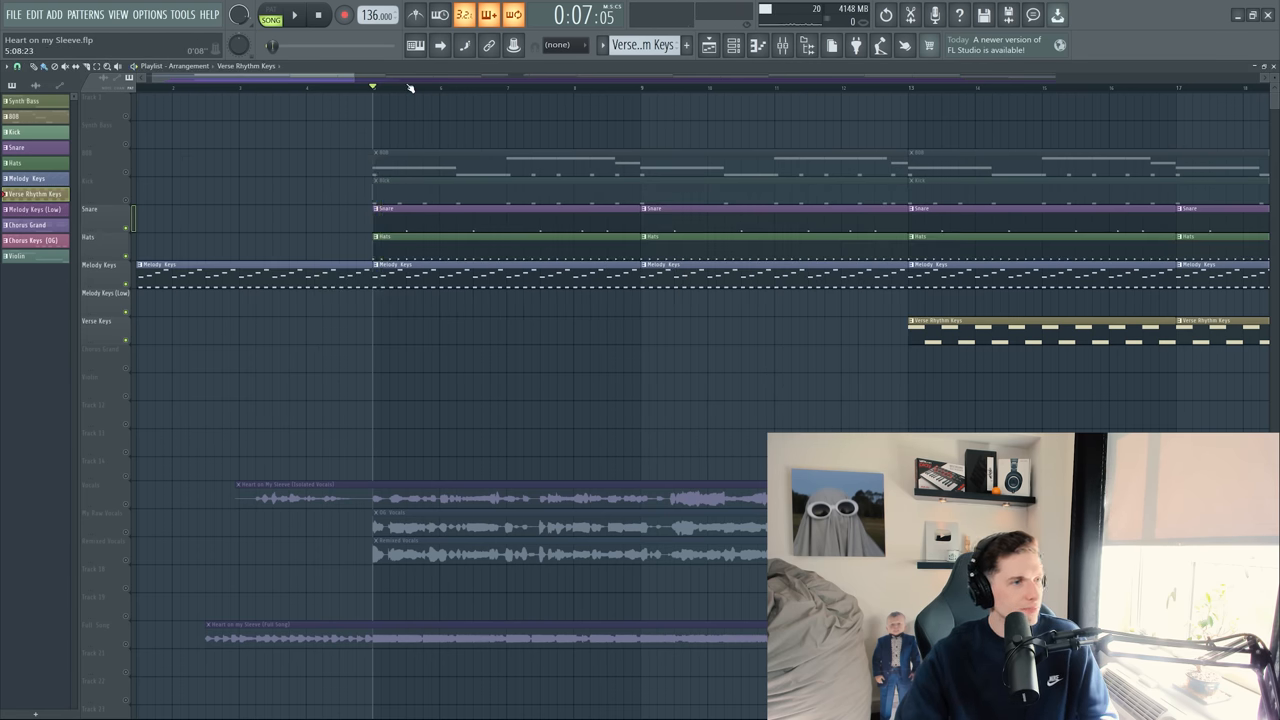
click(294, 15)
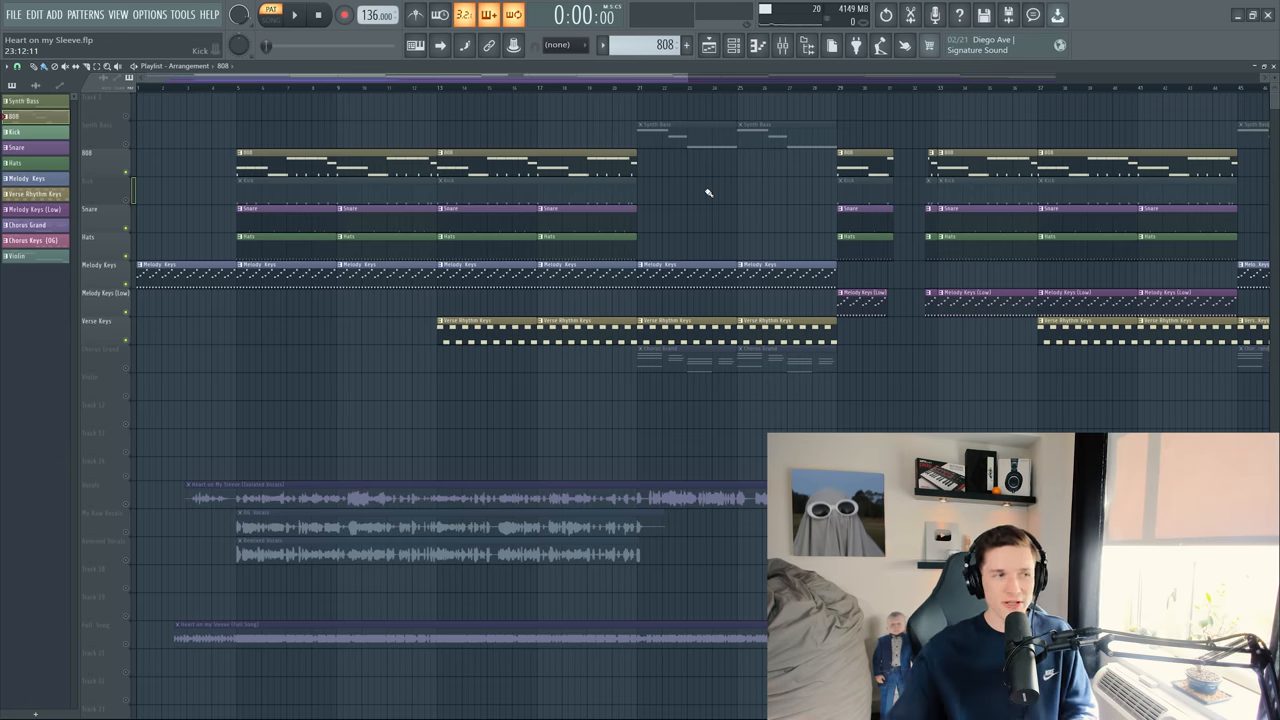
- Inspect the 808 spinz Volume envelope, then open the 808 bassline in the Piano roll
click(733, 45)
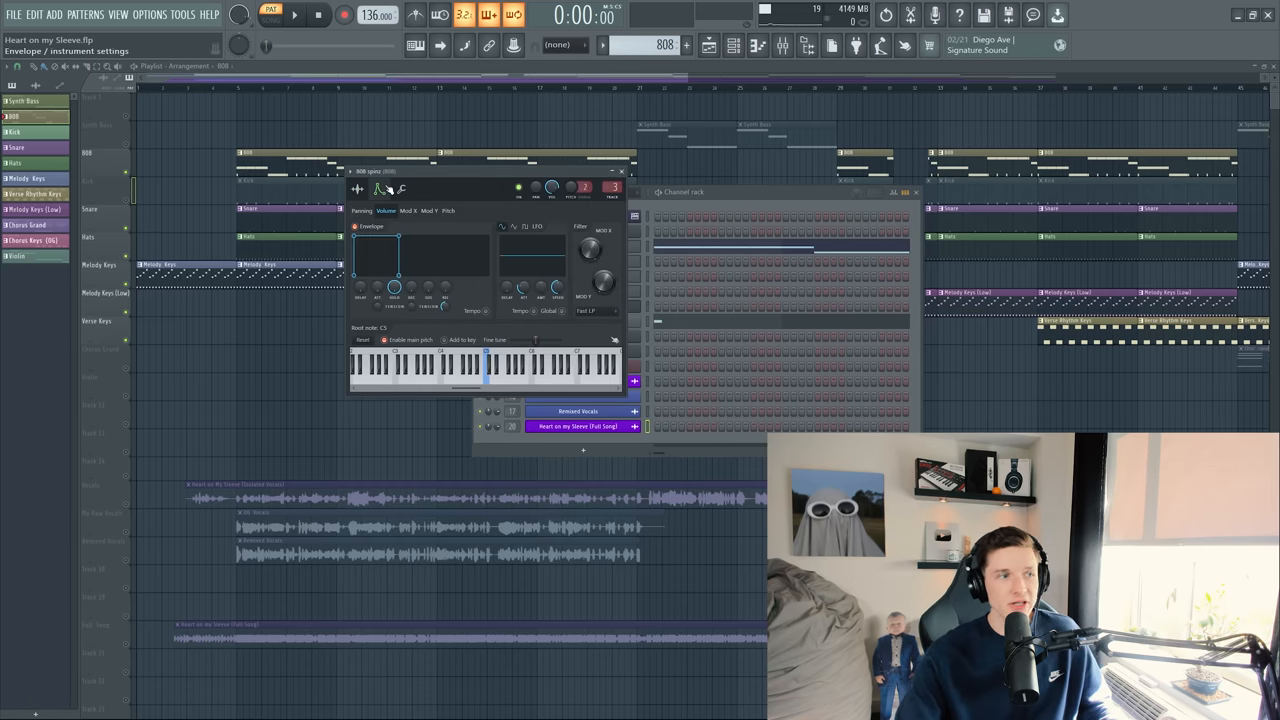
click(520, 372)
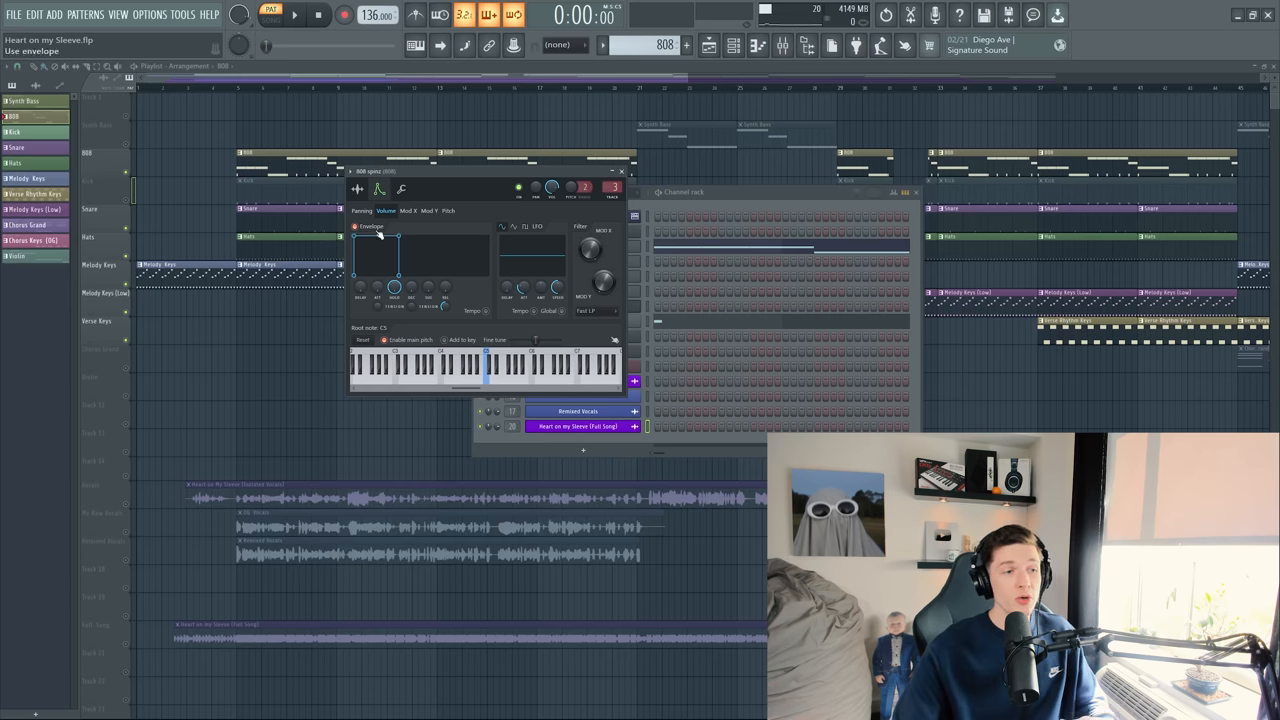
click(498, 370)
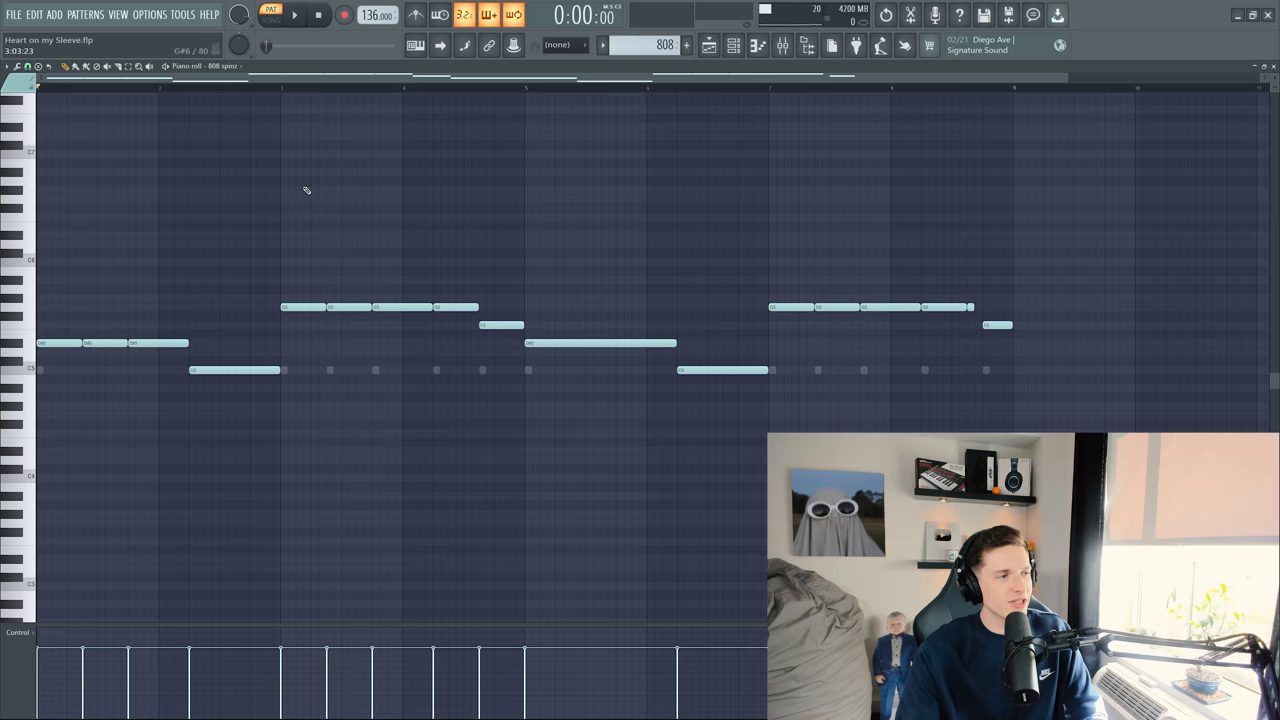
- Play the 808 line in the Piano roll, then stop it
click(294, 14)
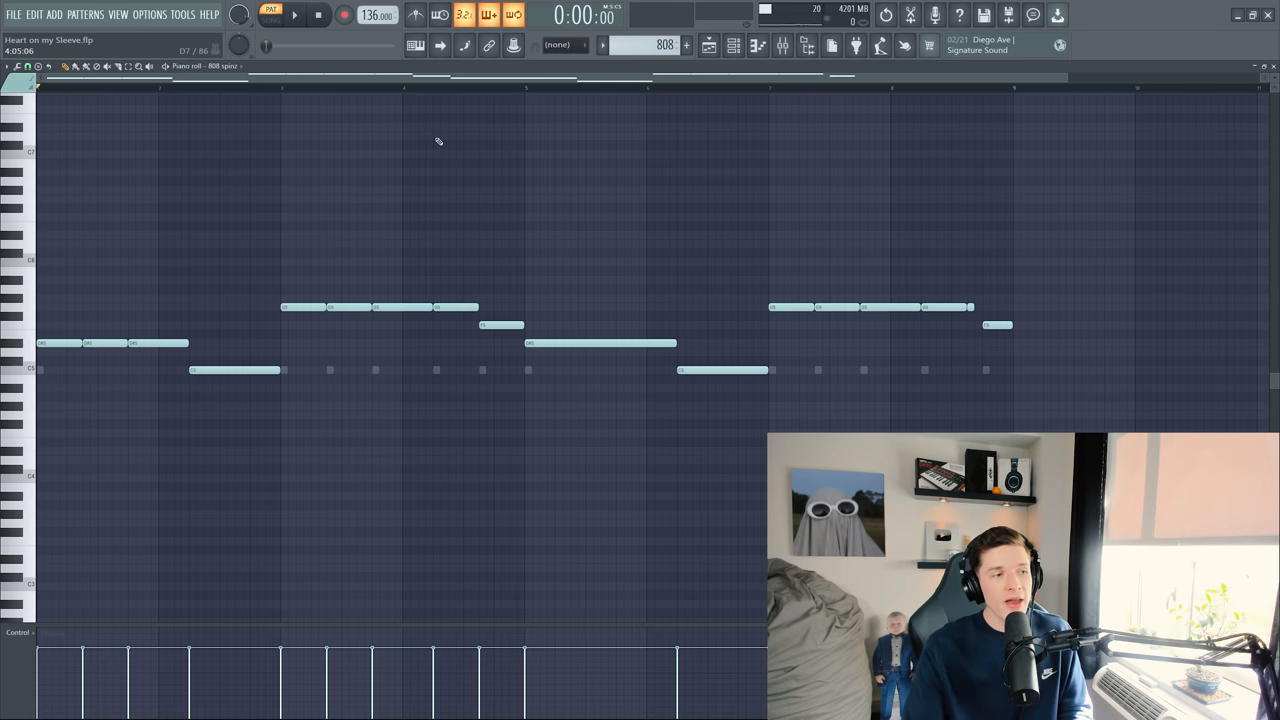
mouse_move(271, 303)
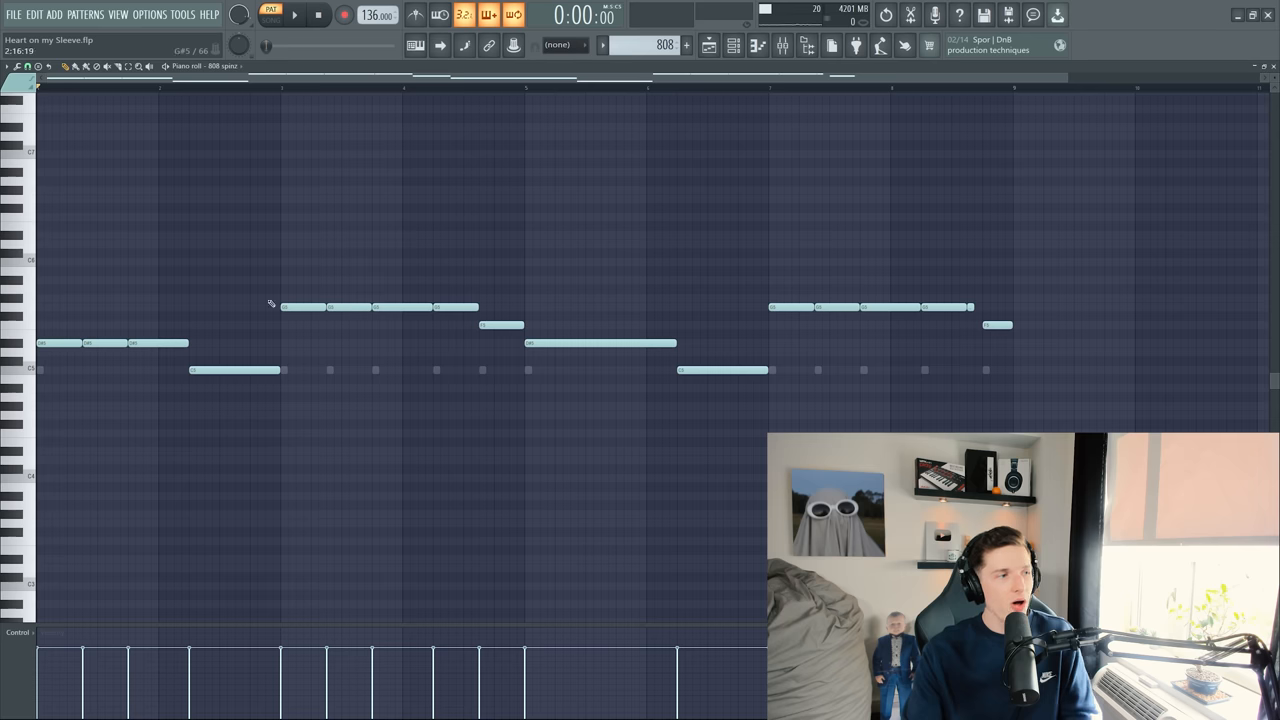
mouse_move(429, 237)
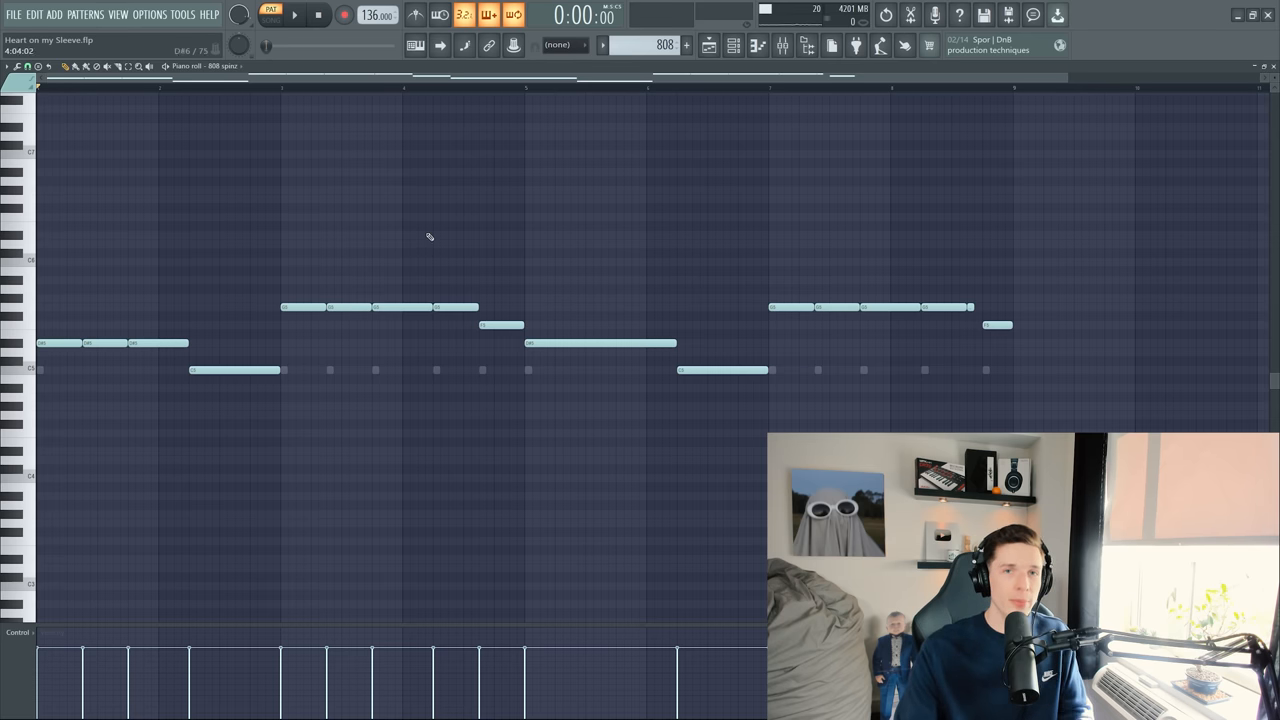
mouse_move(366, 151)
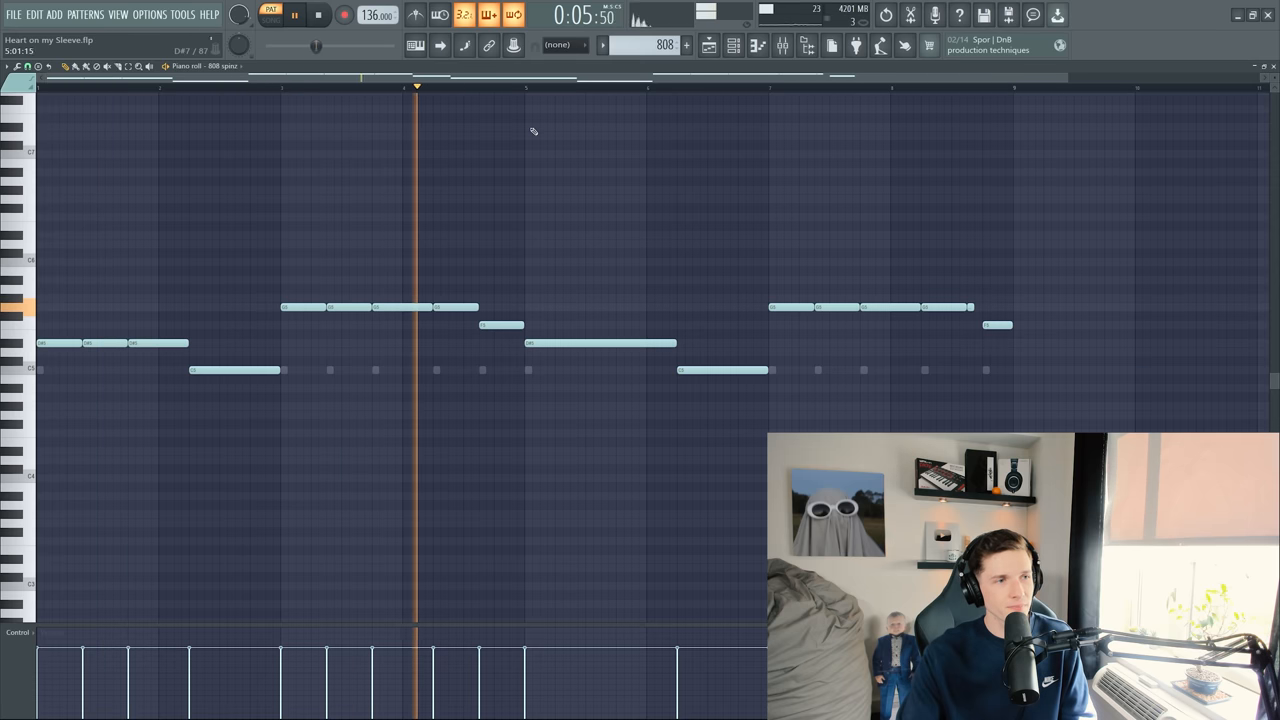
click(318, 14)
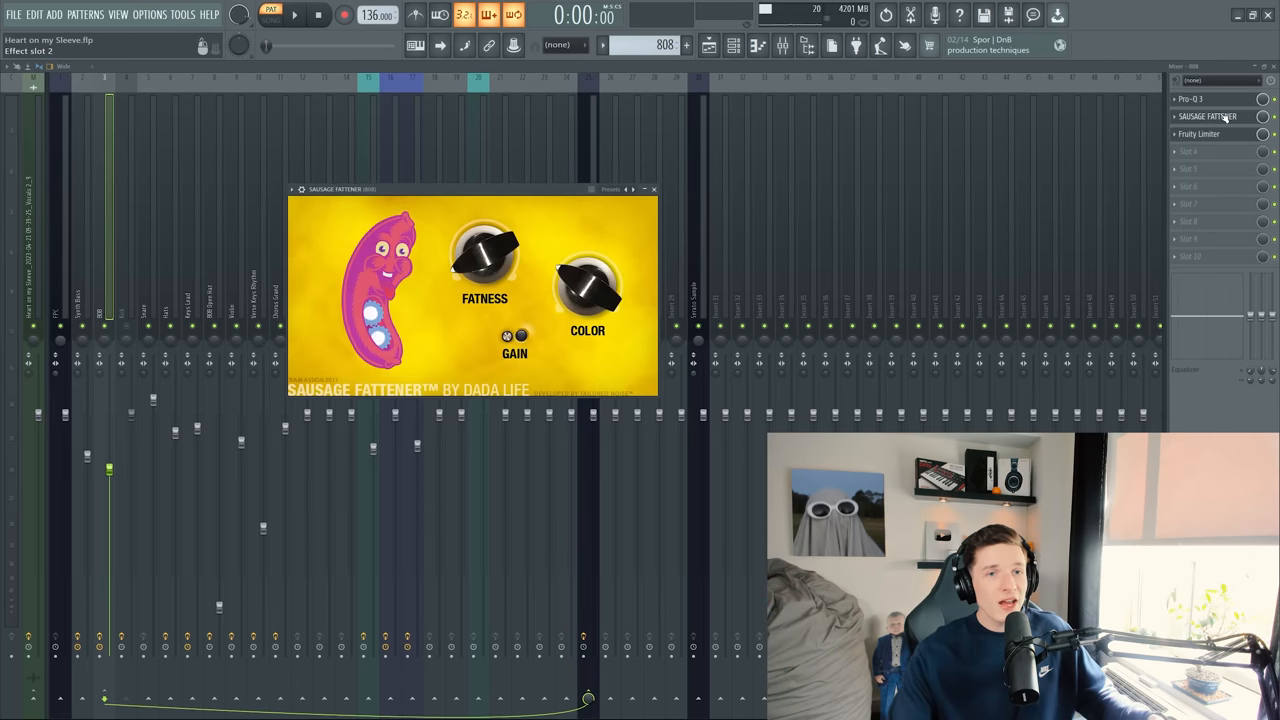
- Inspect the 808 EQ and the 808 Gus Bus Fruity Limiter gain
click(1190, 98)
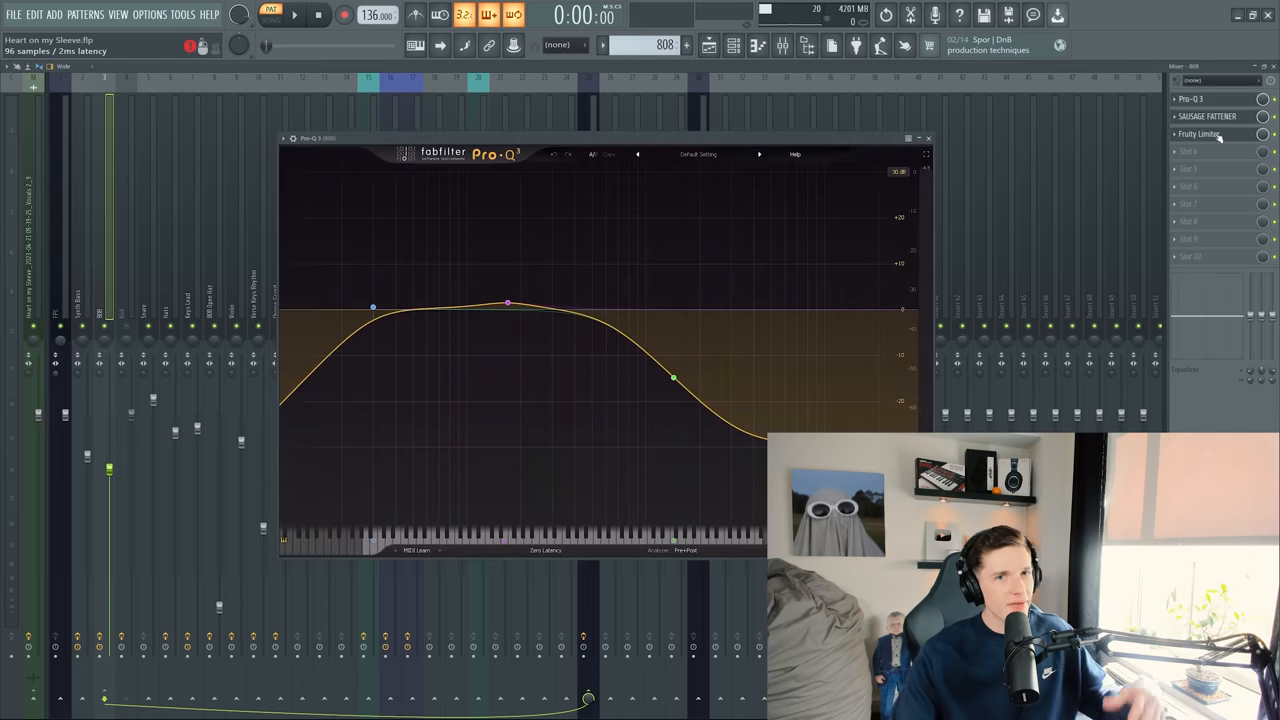
click(926, 138)
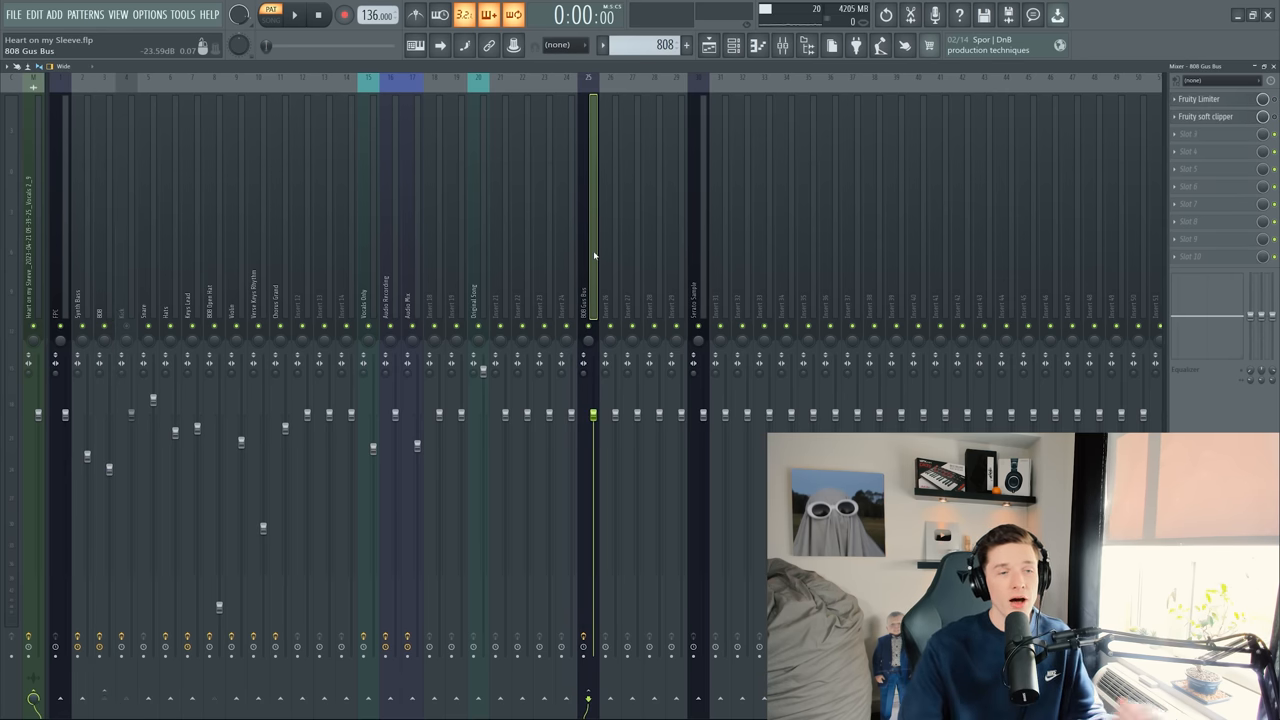
click(1199, 98)
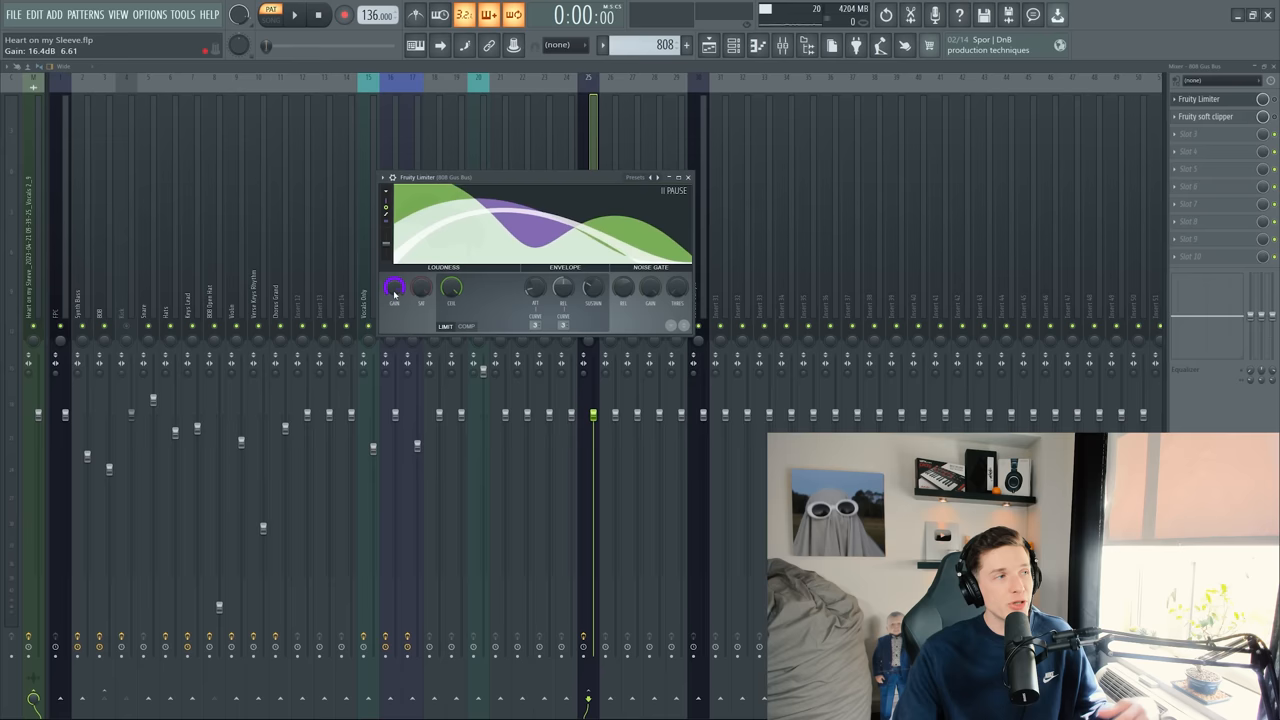
click(688, 177)
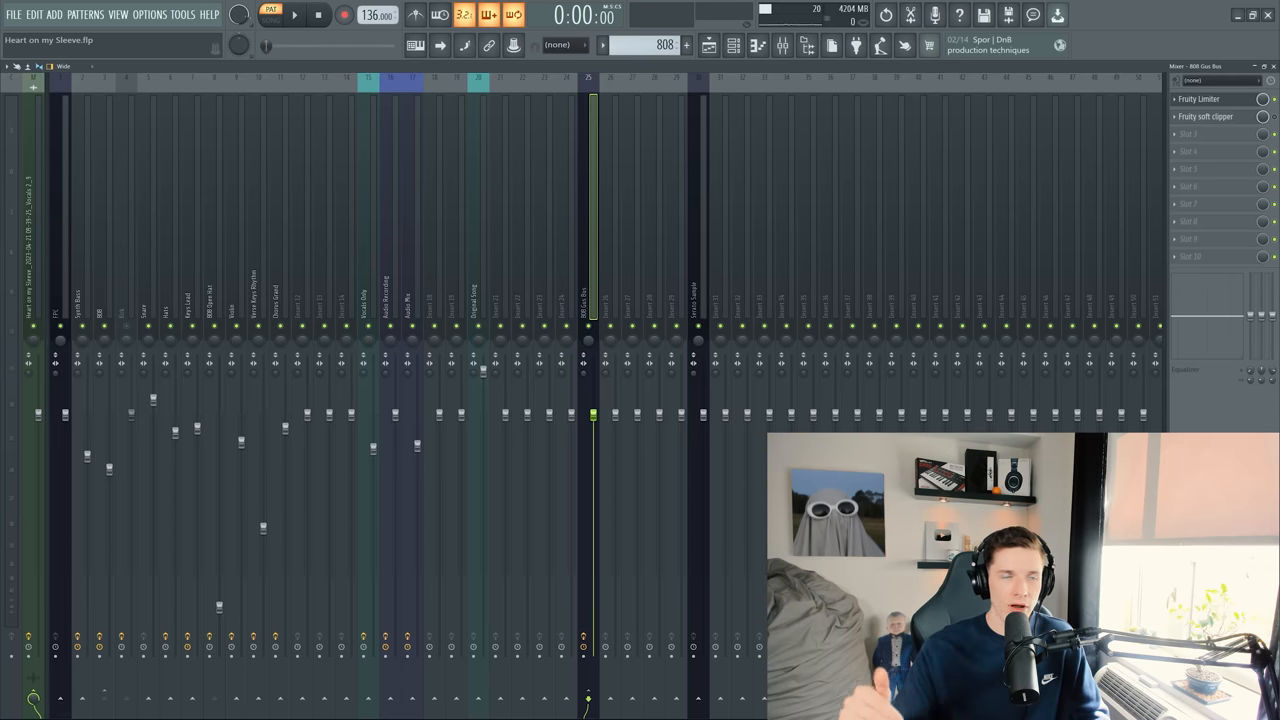
- Play the beat, stop, and play again to hear the bus processing
click(294, 14)
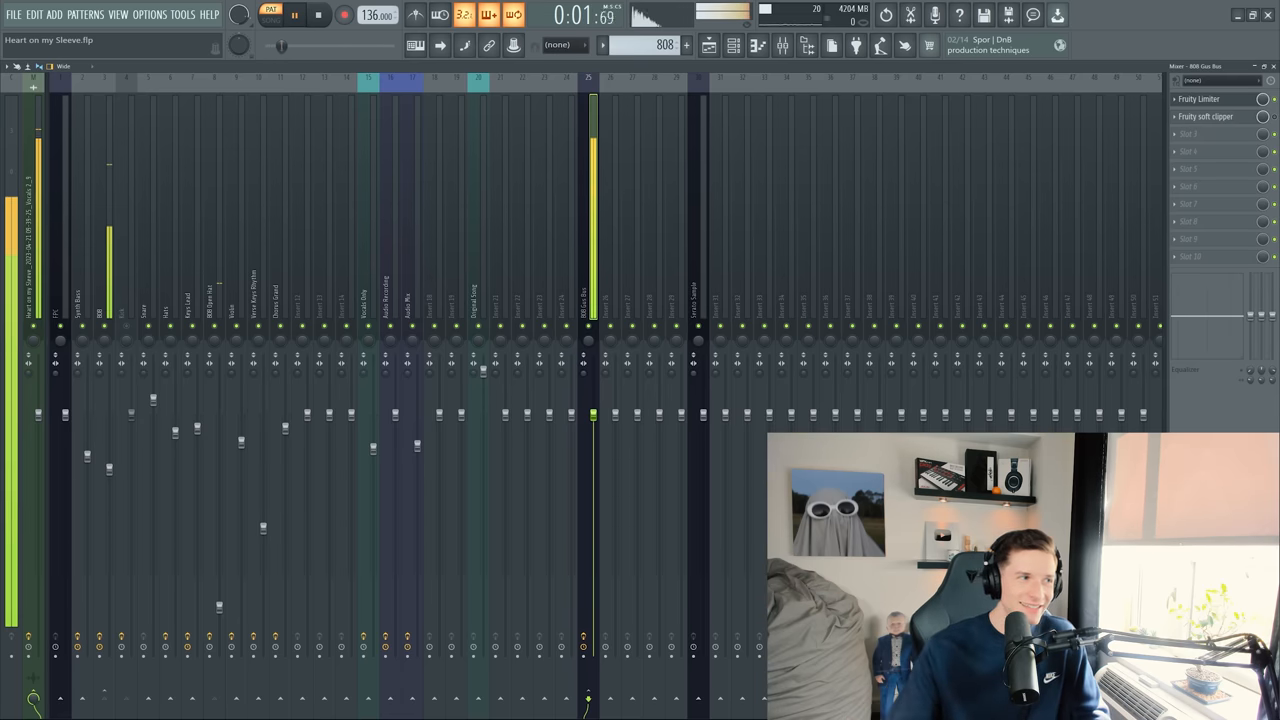
click(294, 14)
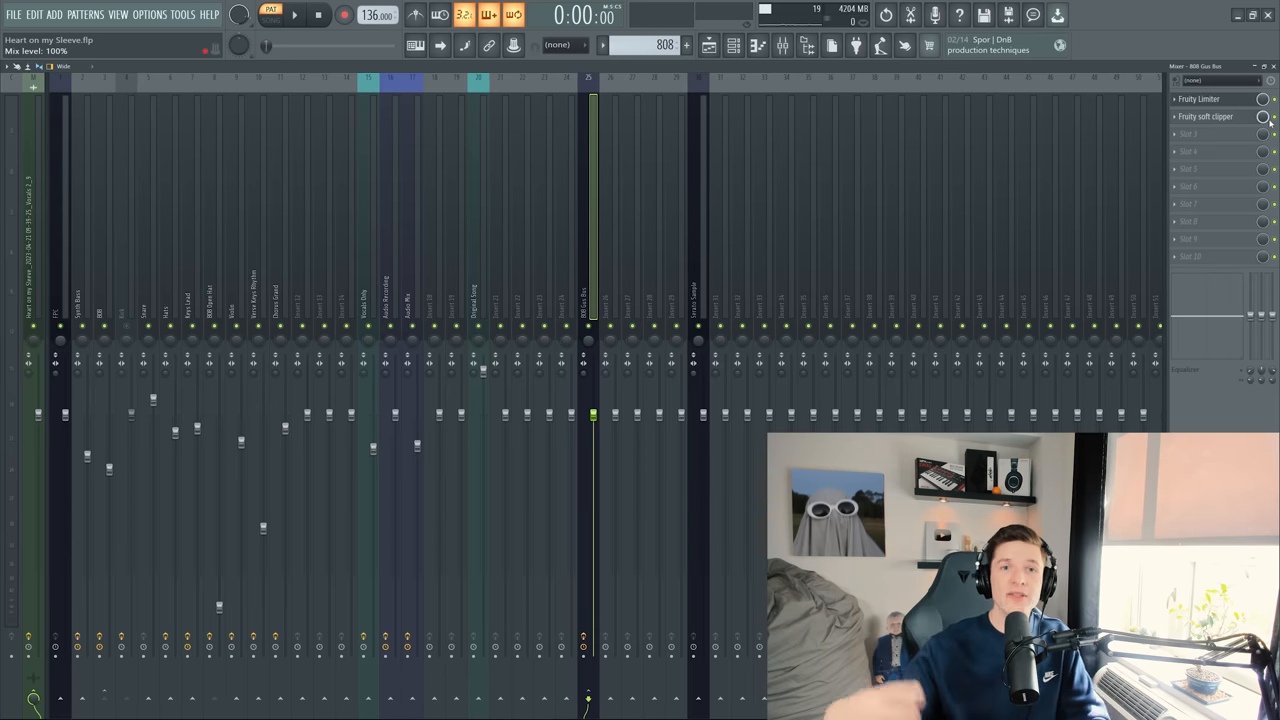
click(294, 14)
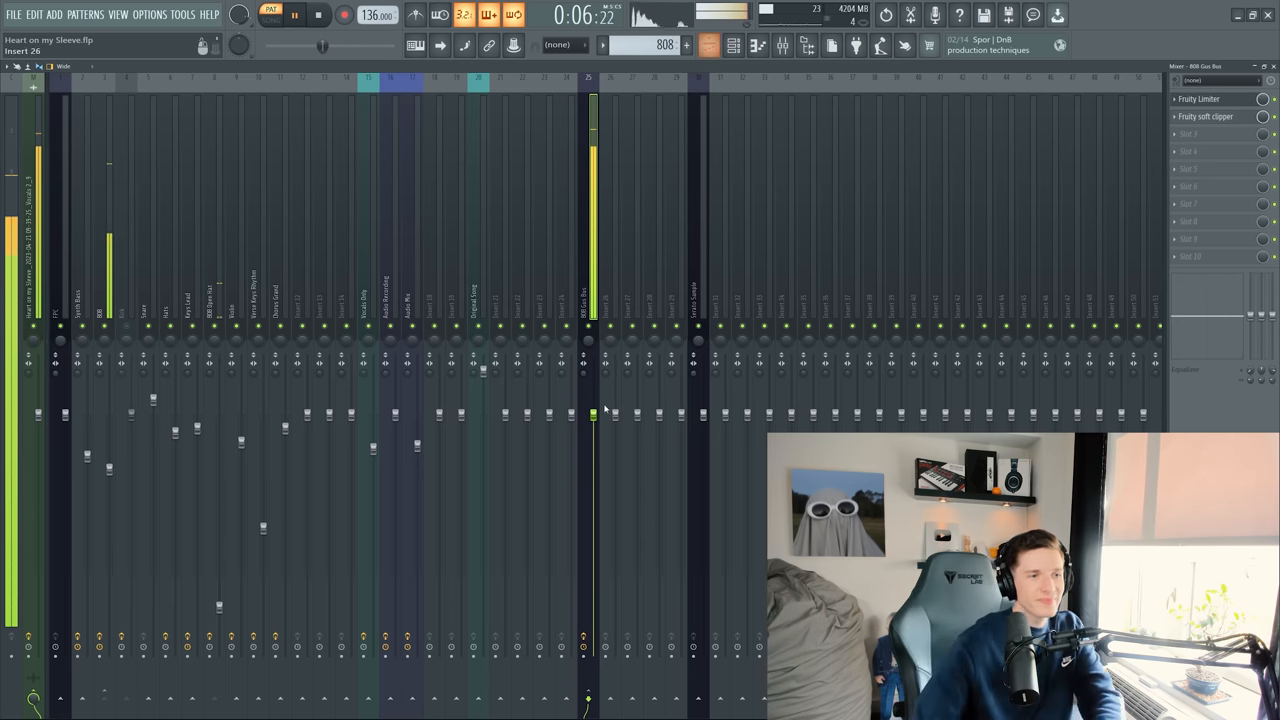
- View the Master channel's effect chain and bring up the Playlist arrangement
click(318, 14)
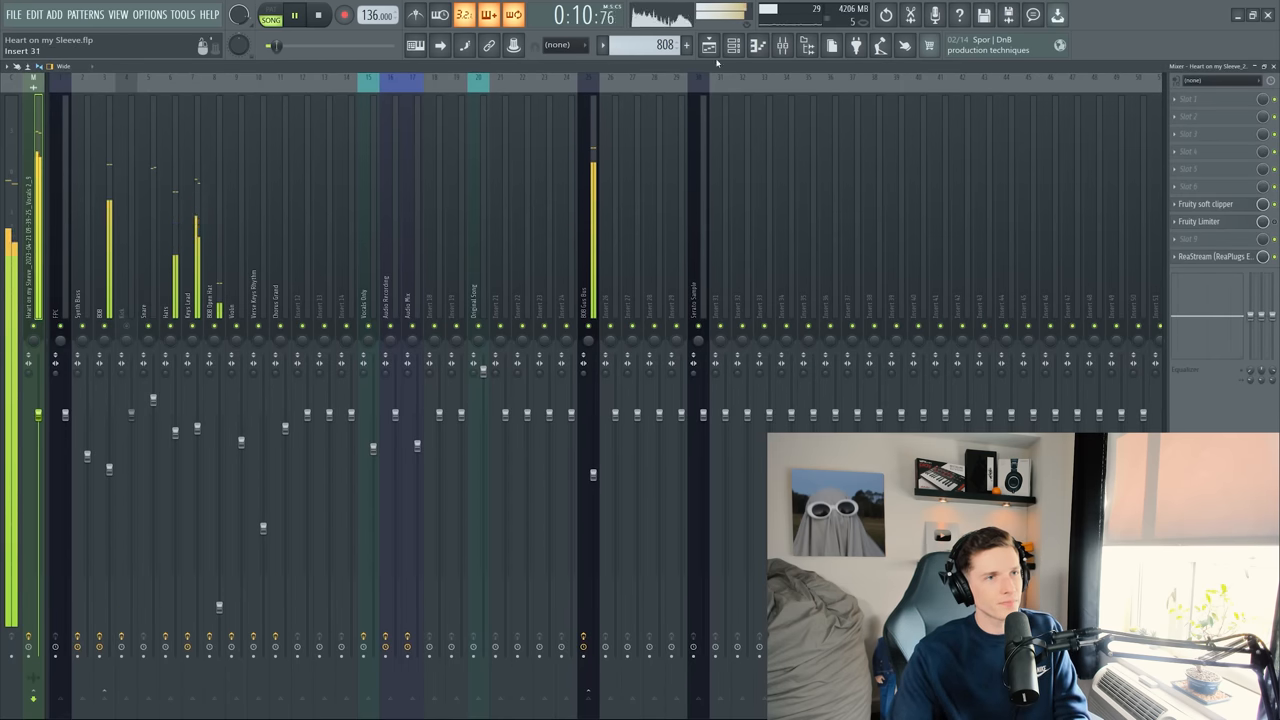
click(709, 46)
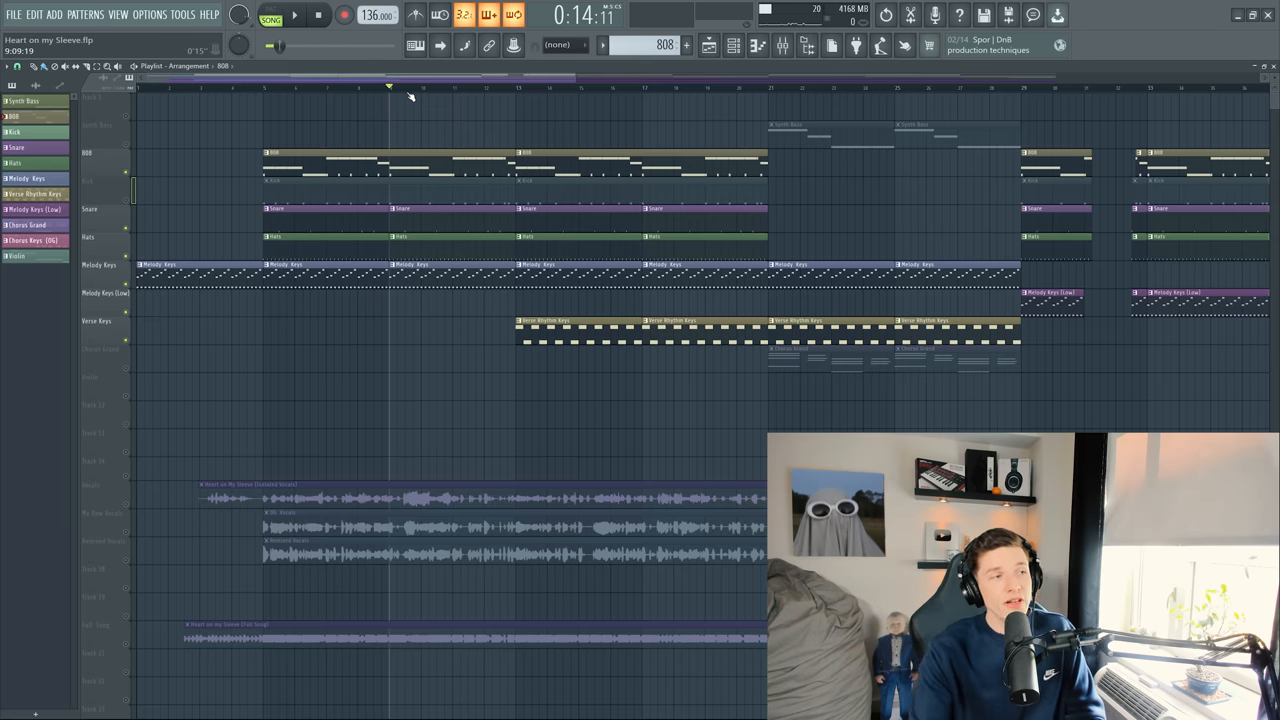
- Stop the song playback
click(293, 15)
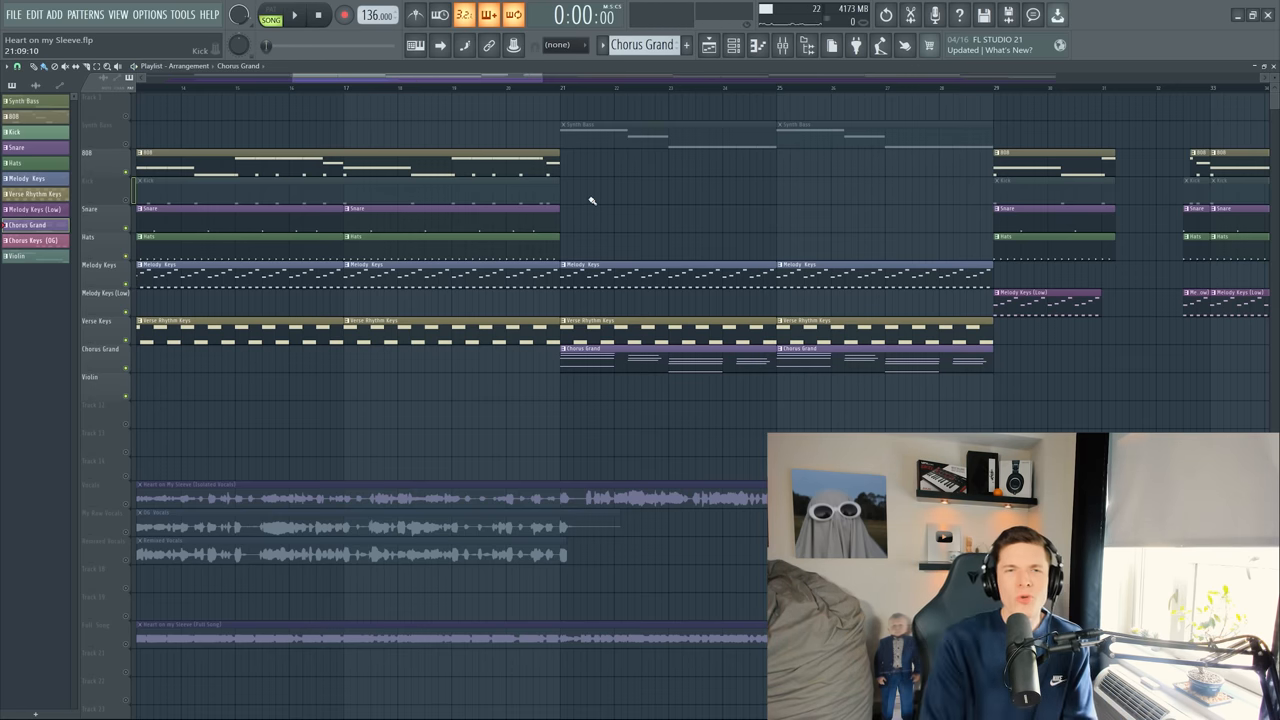
- Show the Channel Rack and select the Nexus Synth instrument
click(733, 45)
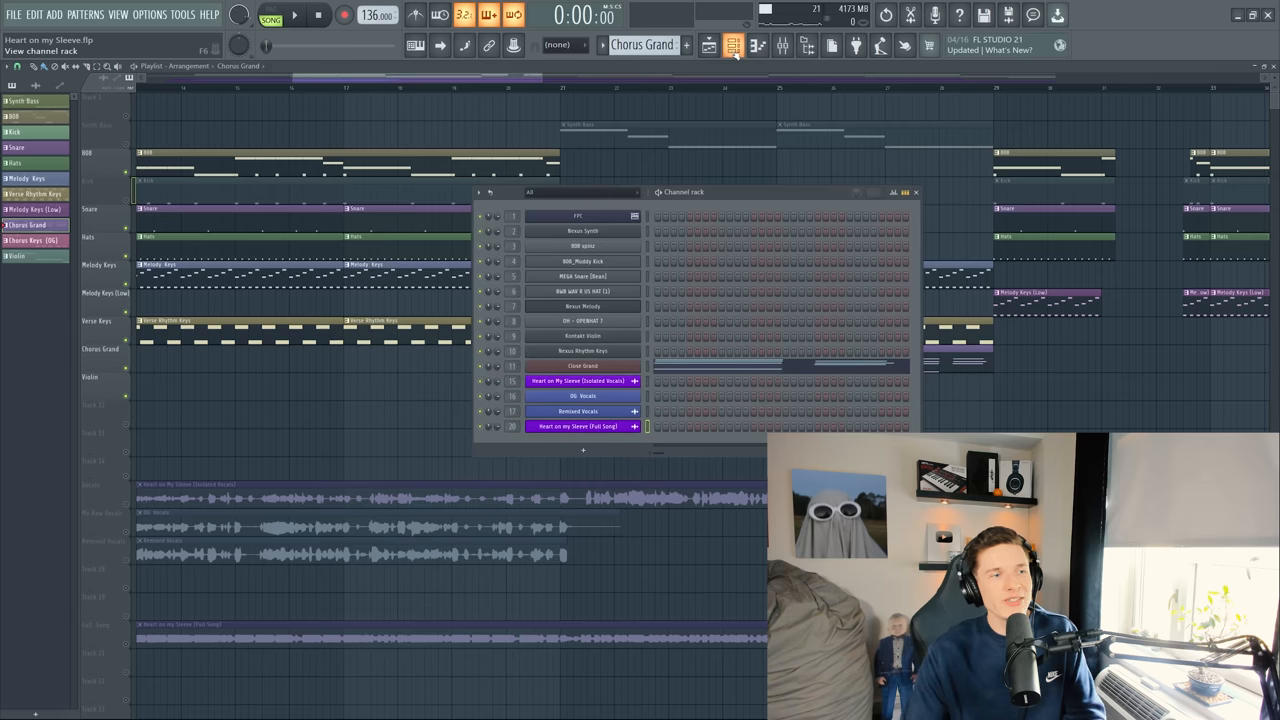
click(583, 231)
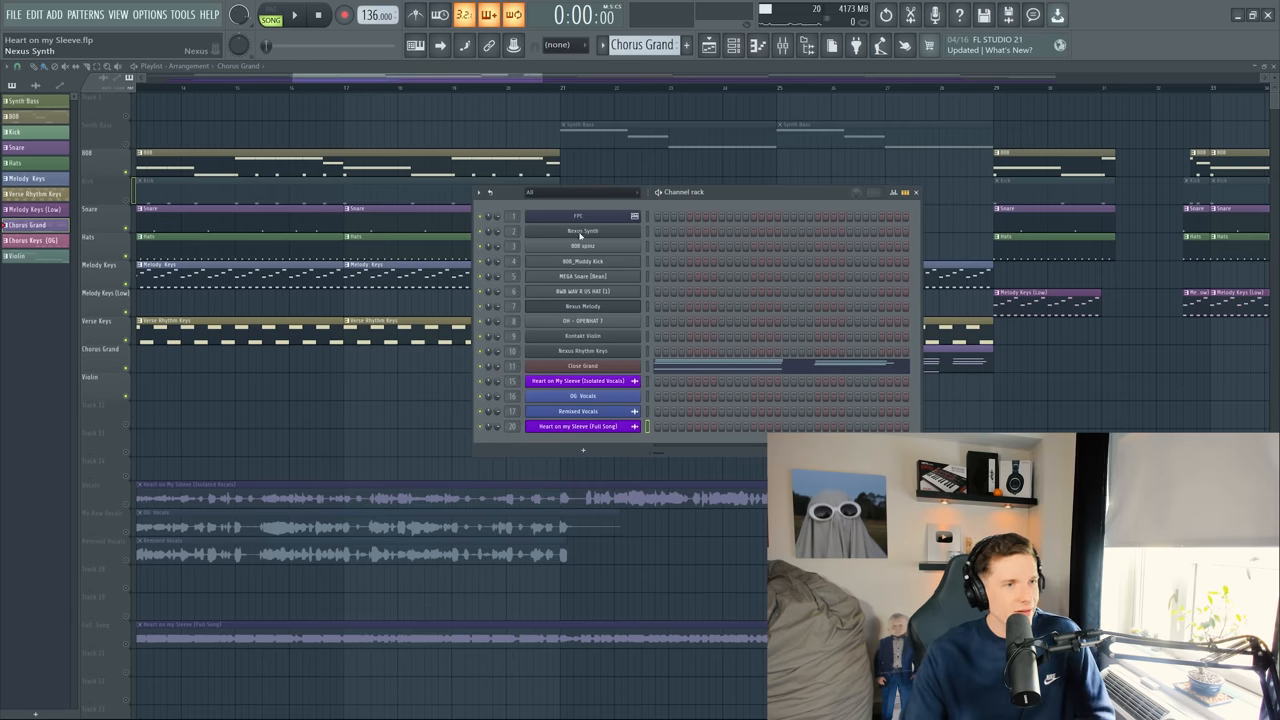
click(583, 230)
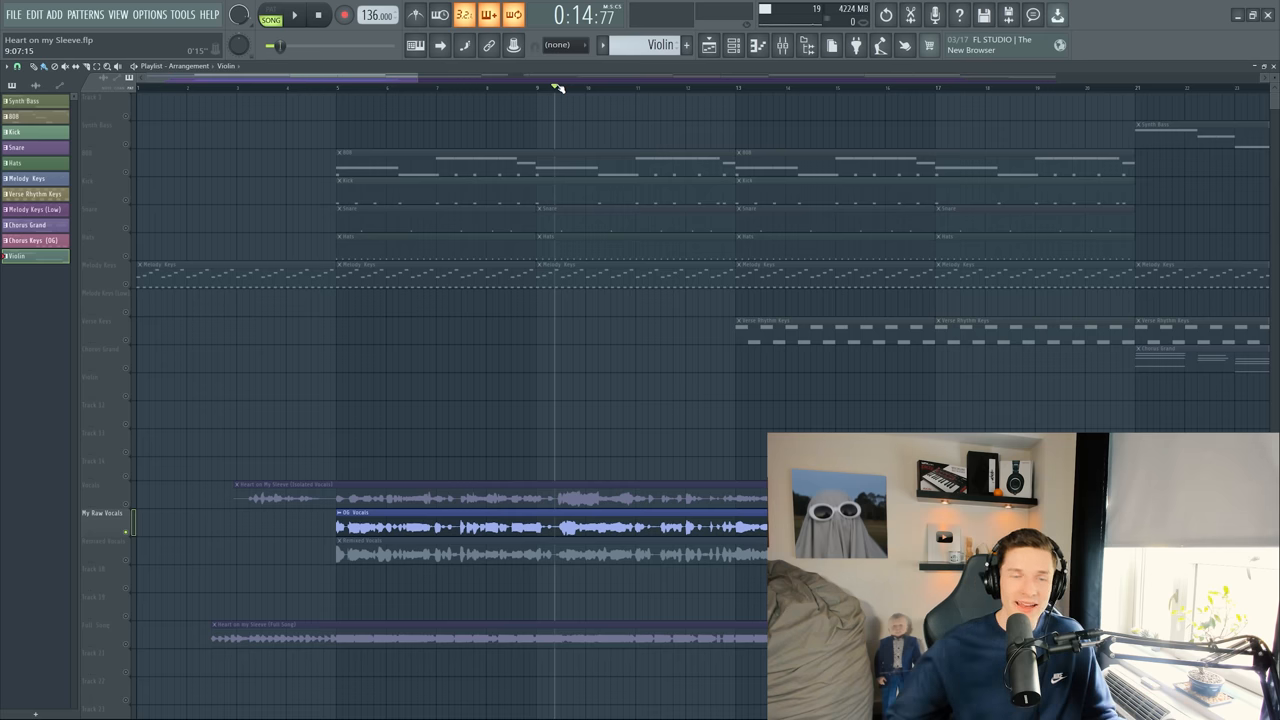
- Adjust the vocal EQ band near 623 Hz, then close the Fruity parametric EQ 2 window
click(294, 14)
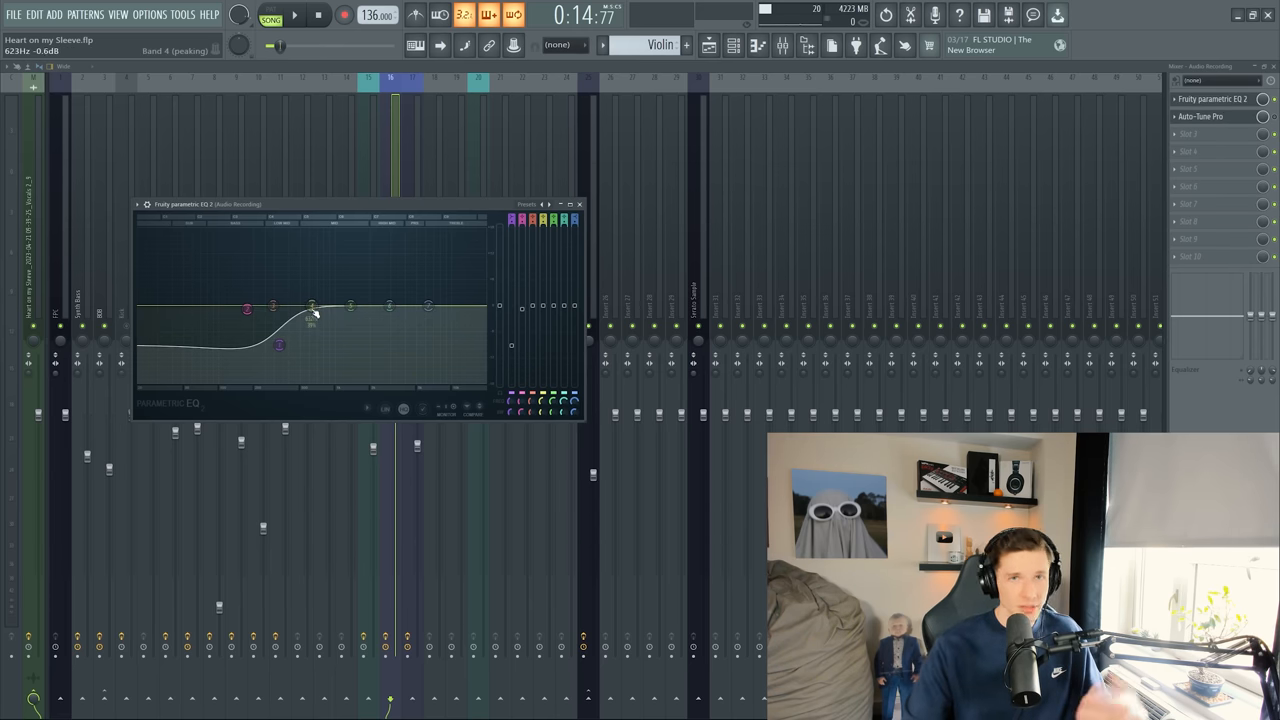
drag(313, 305, 320, 330)
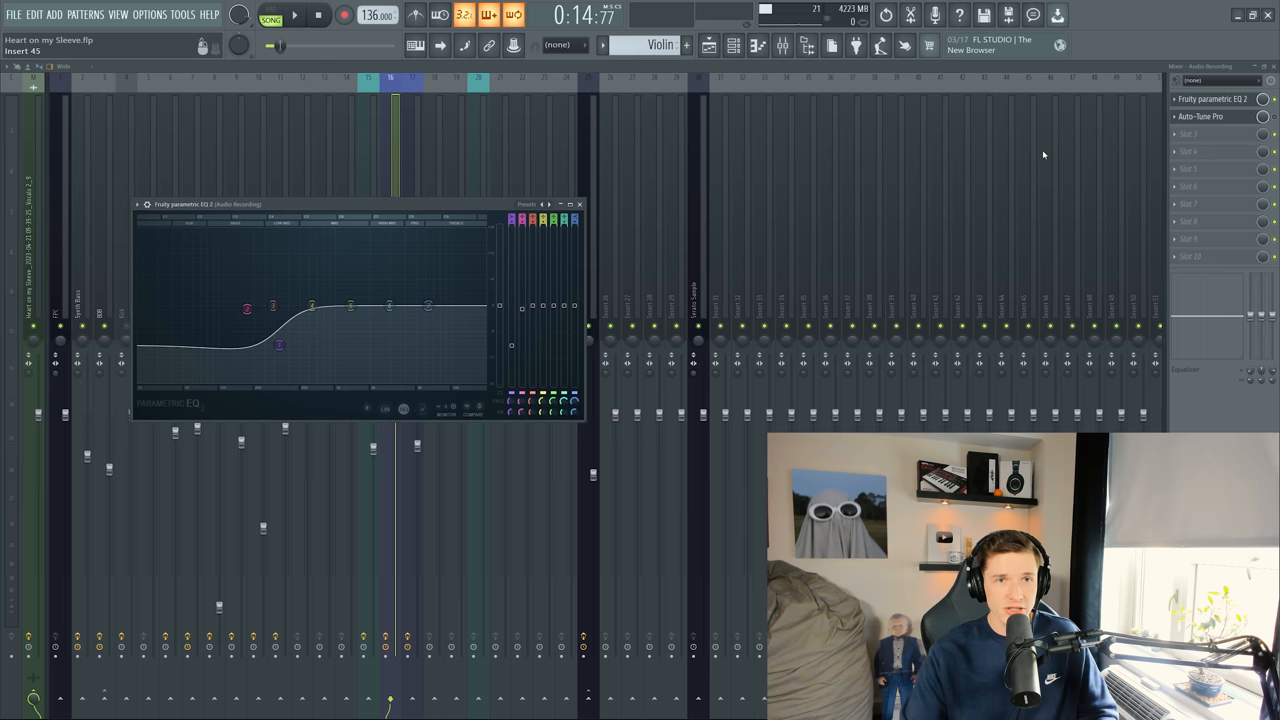
click(580, 204)
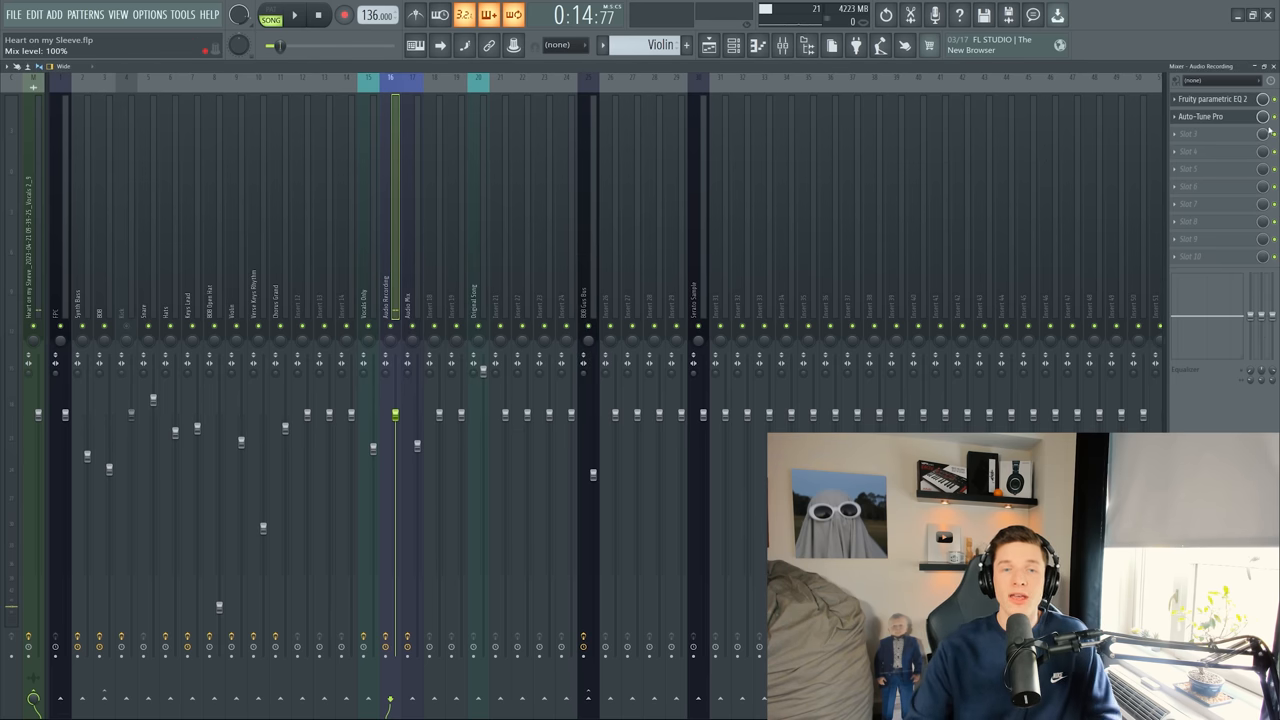
- Set Auto-Tune Pro on the Audio Recording vocal to key A, Major scale, retune speed 0
click(1200, 116)
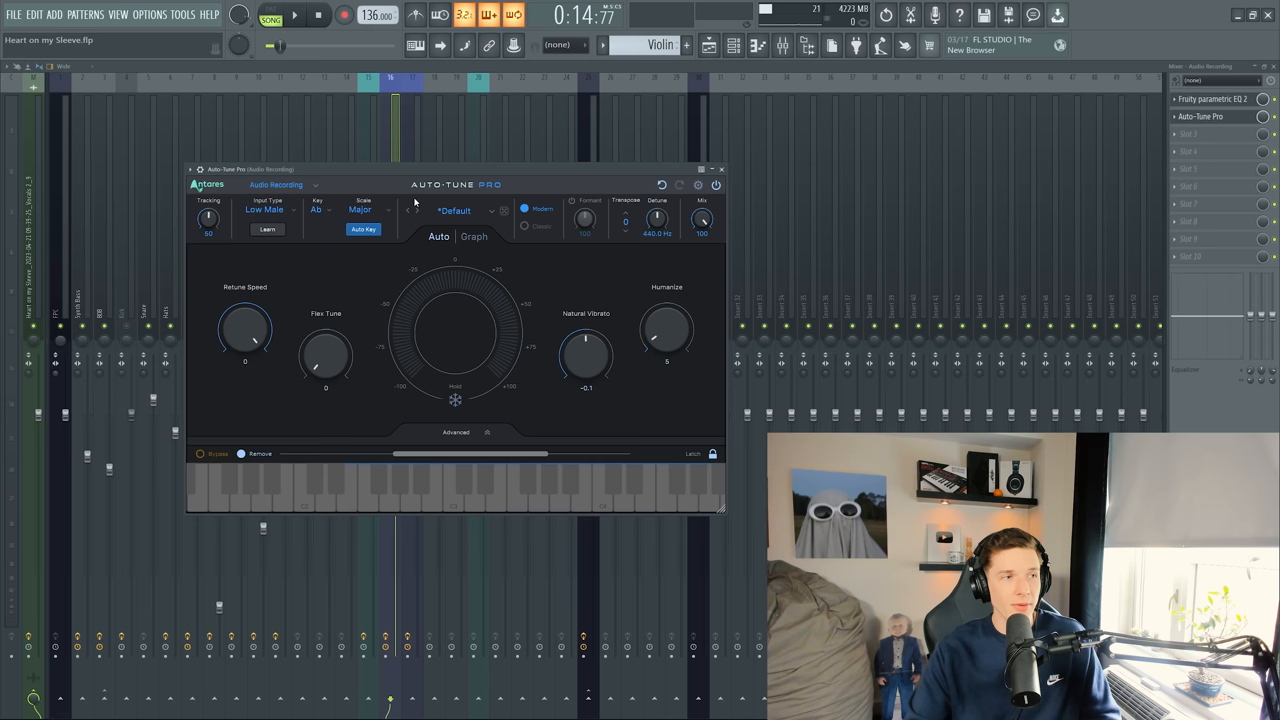
drag(245, 330, 245, 320)
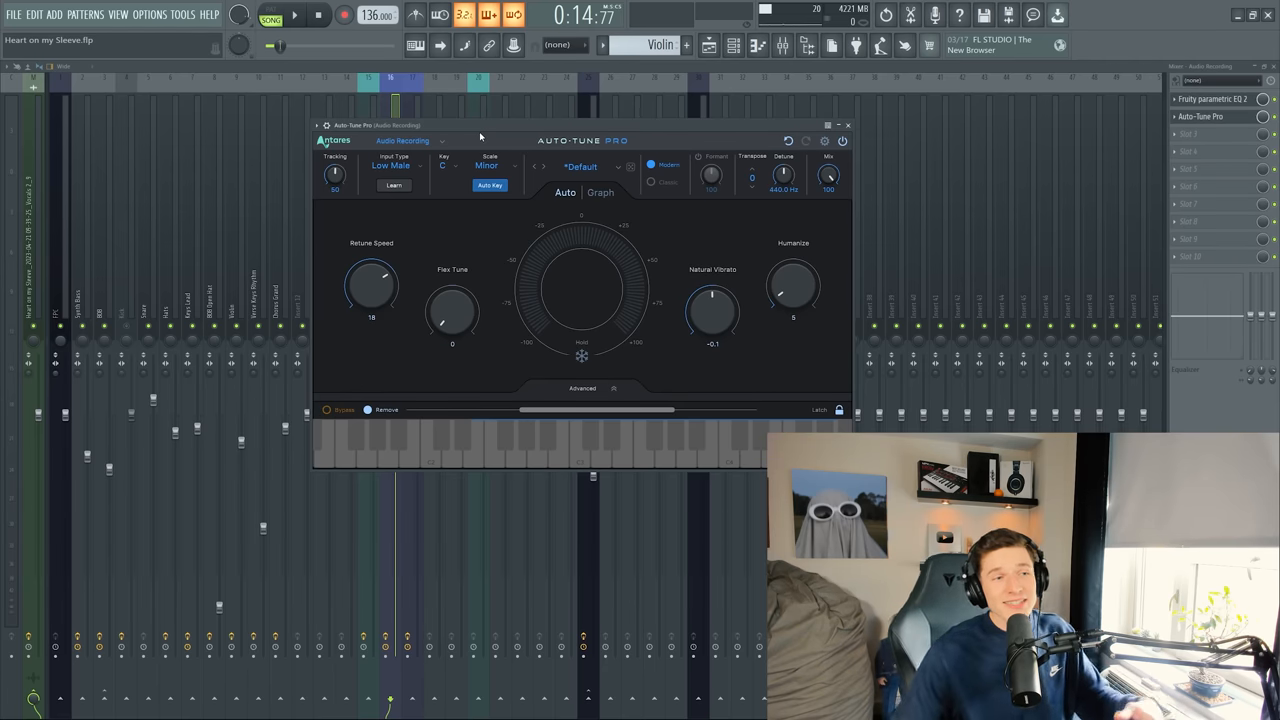
click(450, 165)
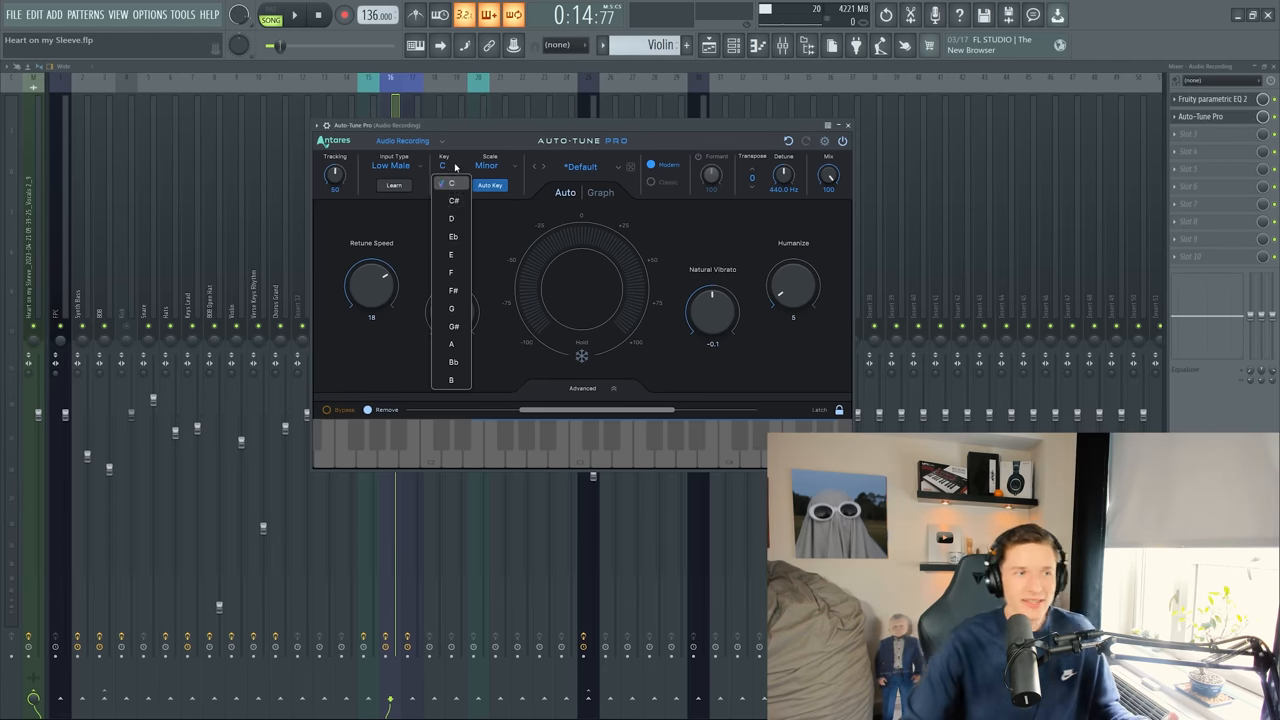
click(497, 166)
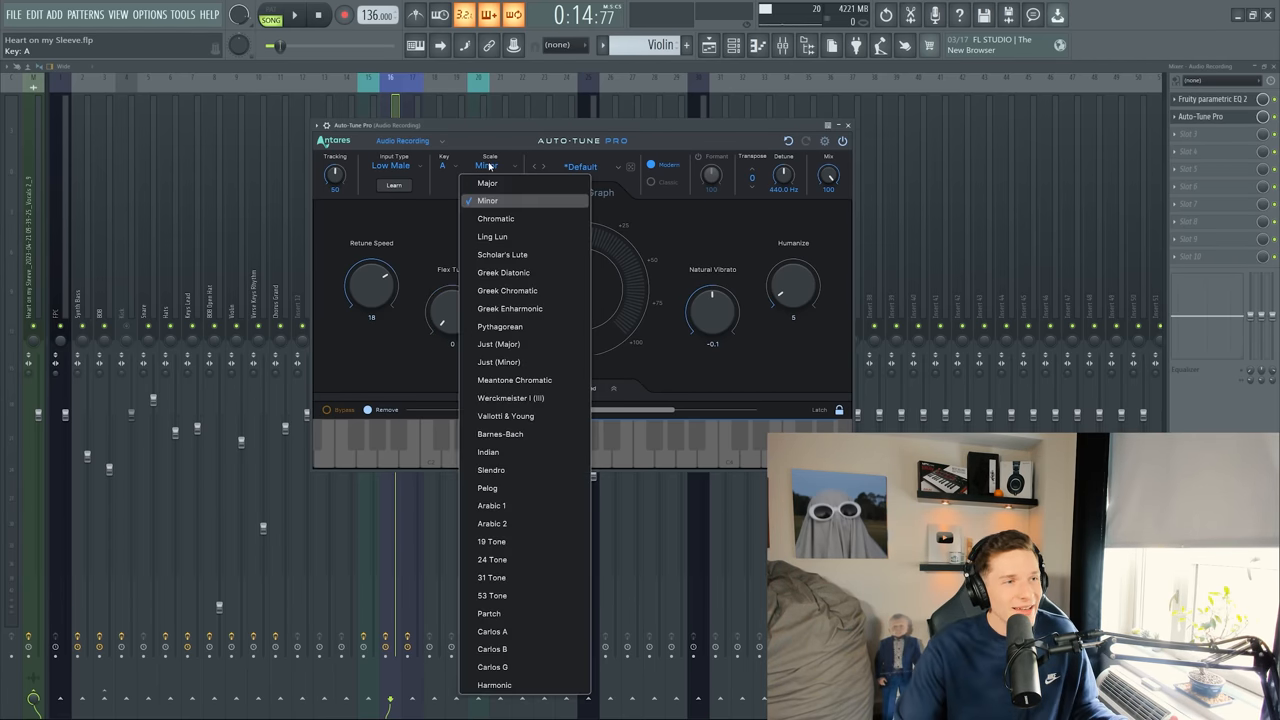
click(487, 183)
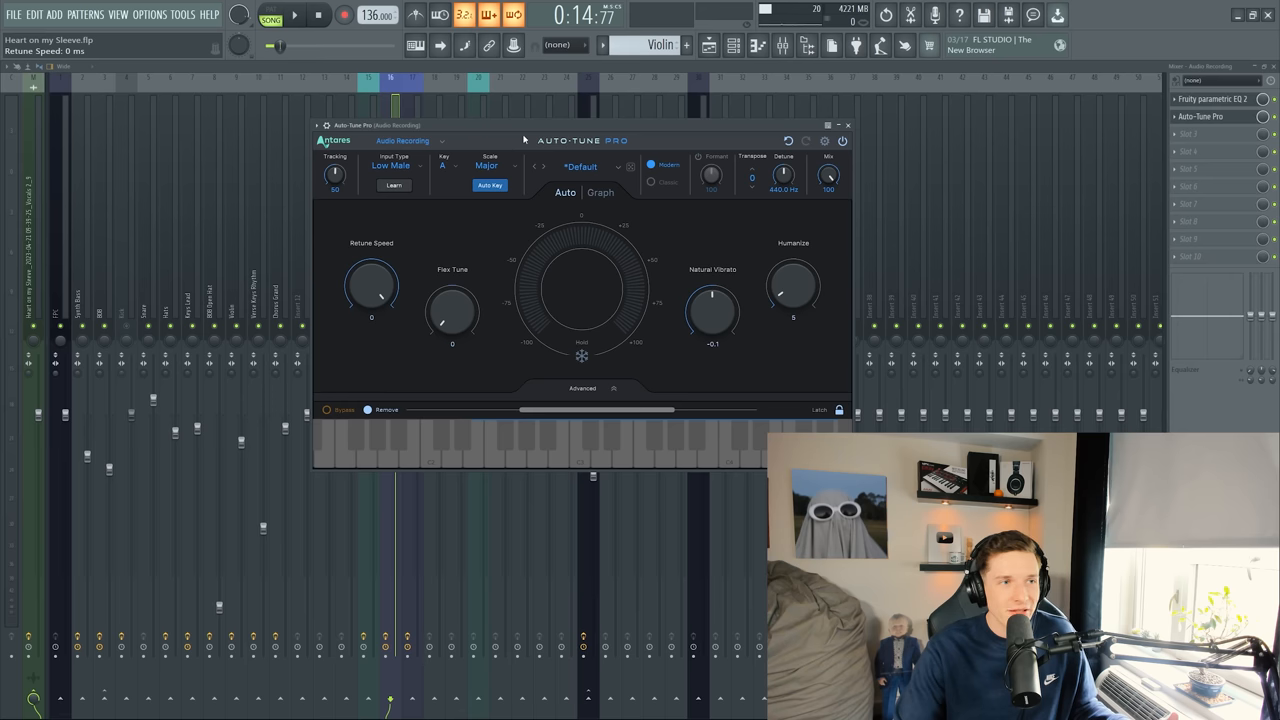
click(847, 124)
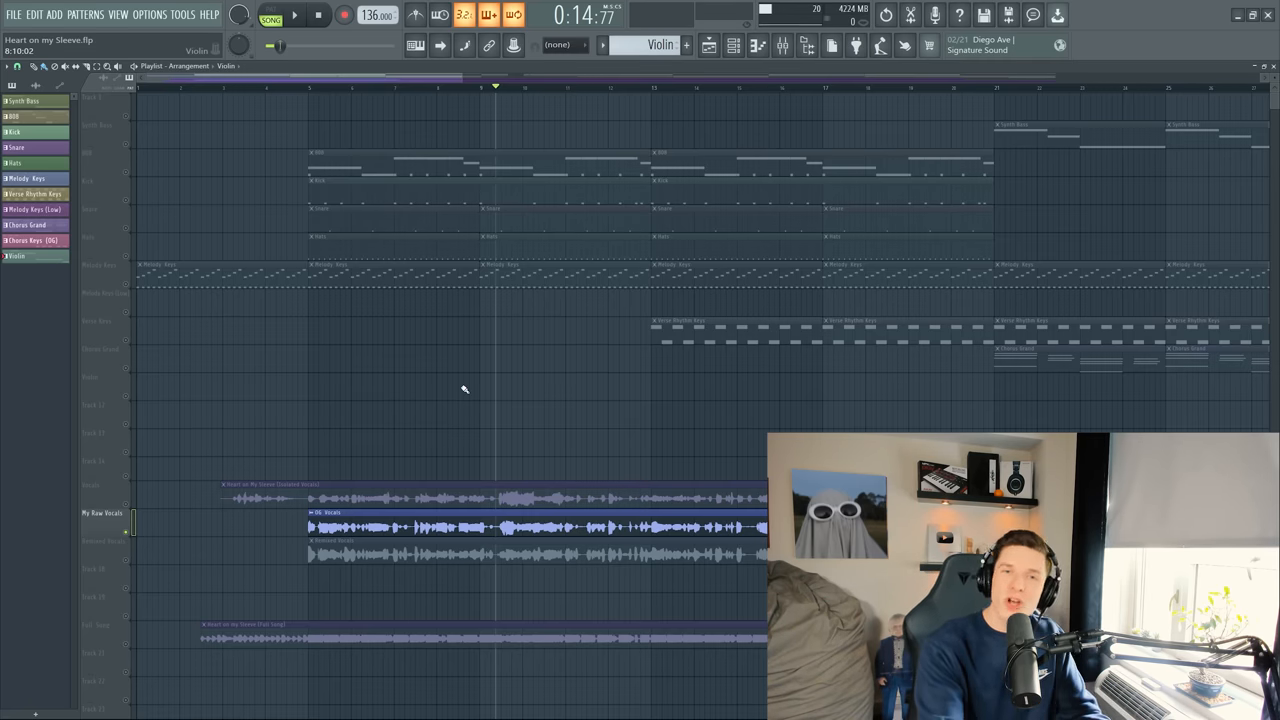
- Play the arrangement to hear the Auto-Tuned vocals alongside the beat
click(294, 15)
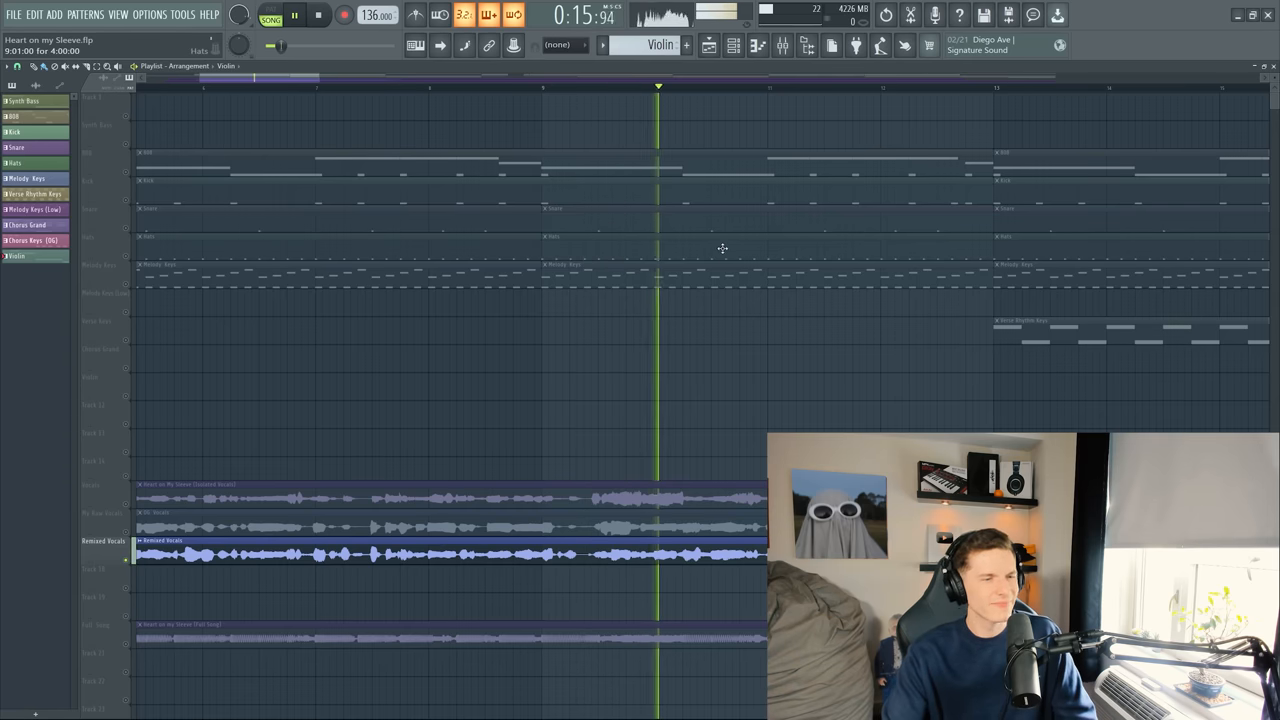